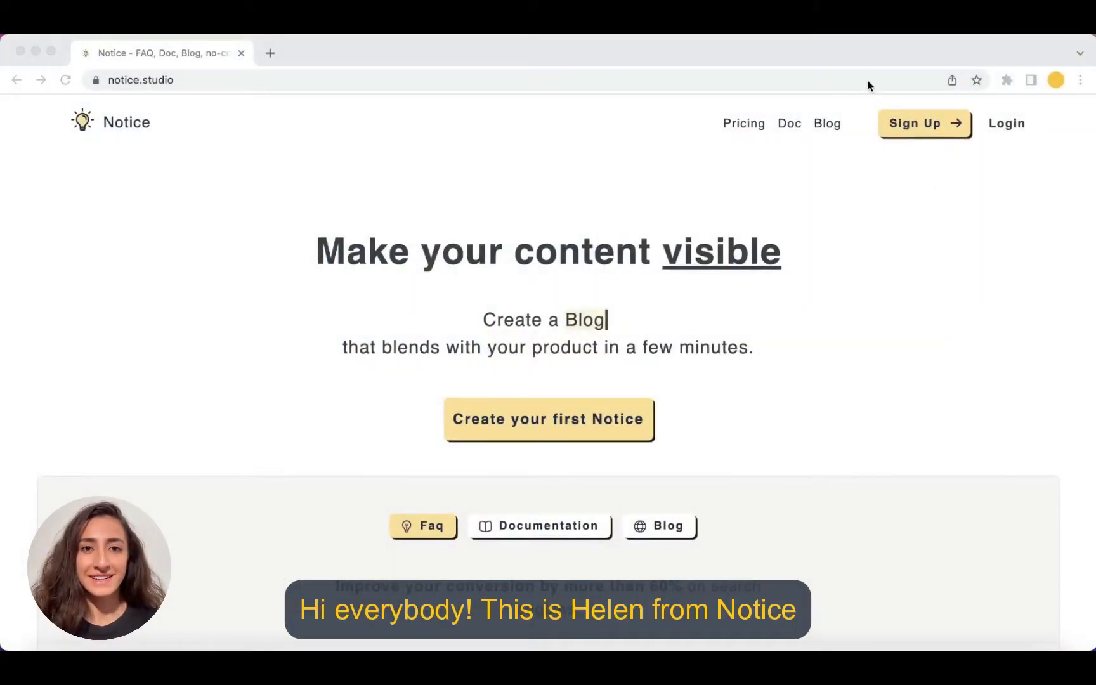
Expand and collapse the sample FAQ answers on the notice.studio homepage
scroll(down, 3)
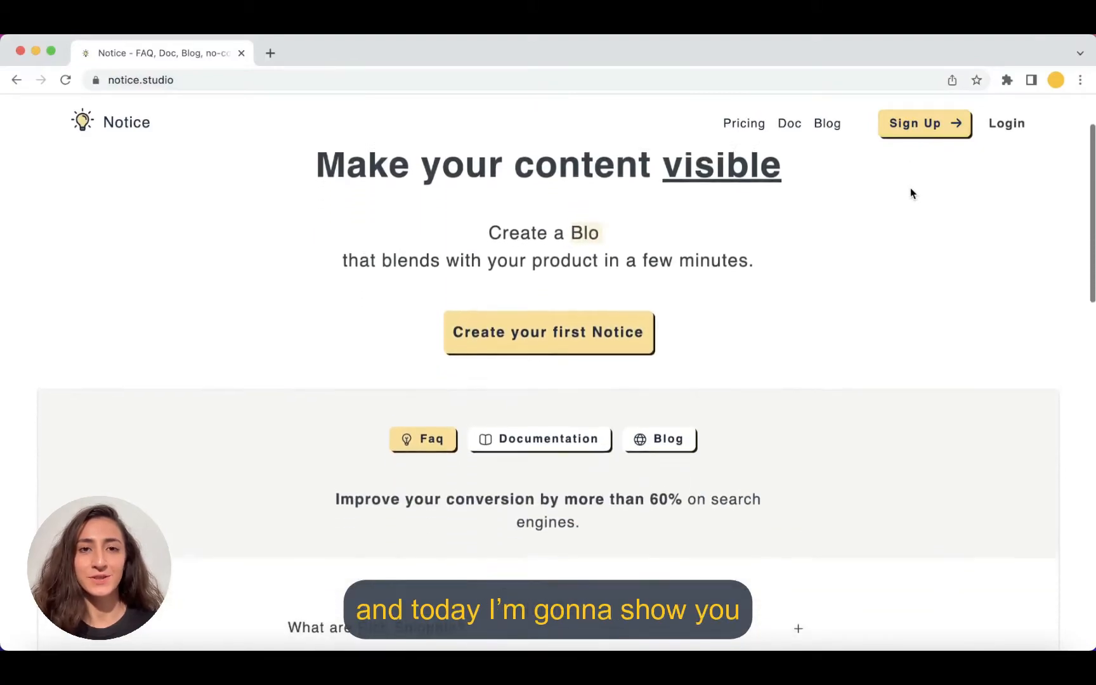
scroll(down, 3)
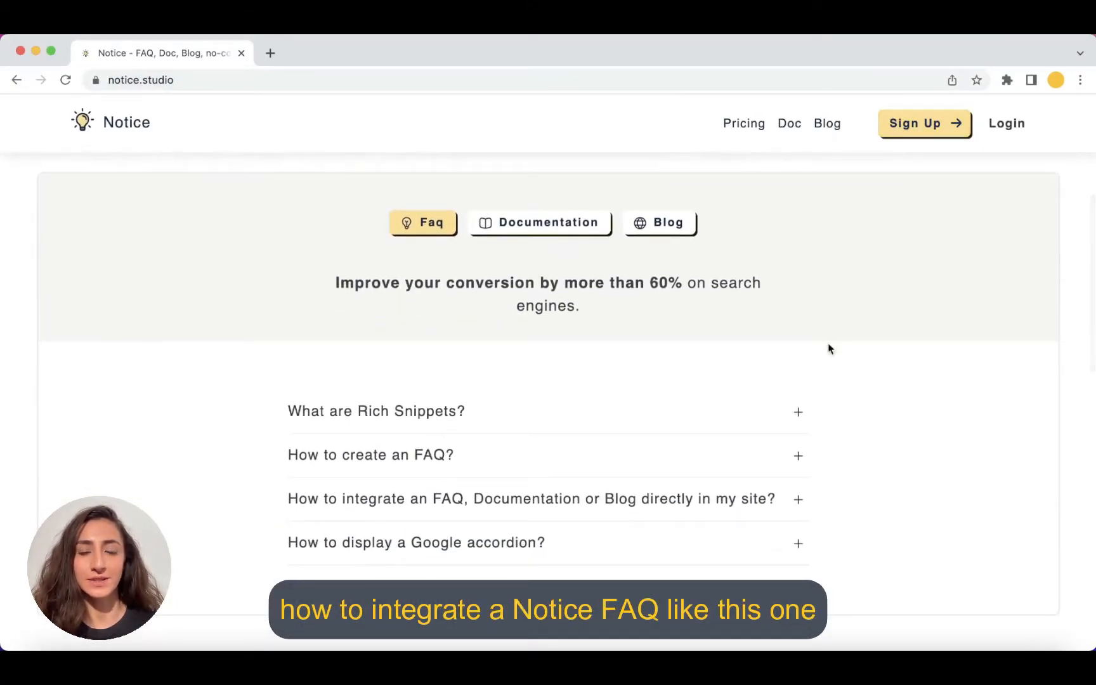
click(372, 455)
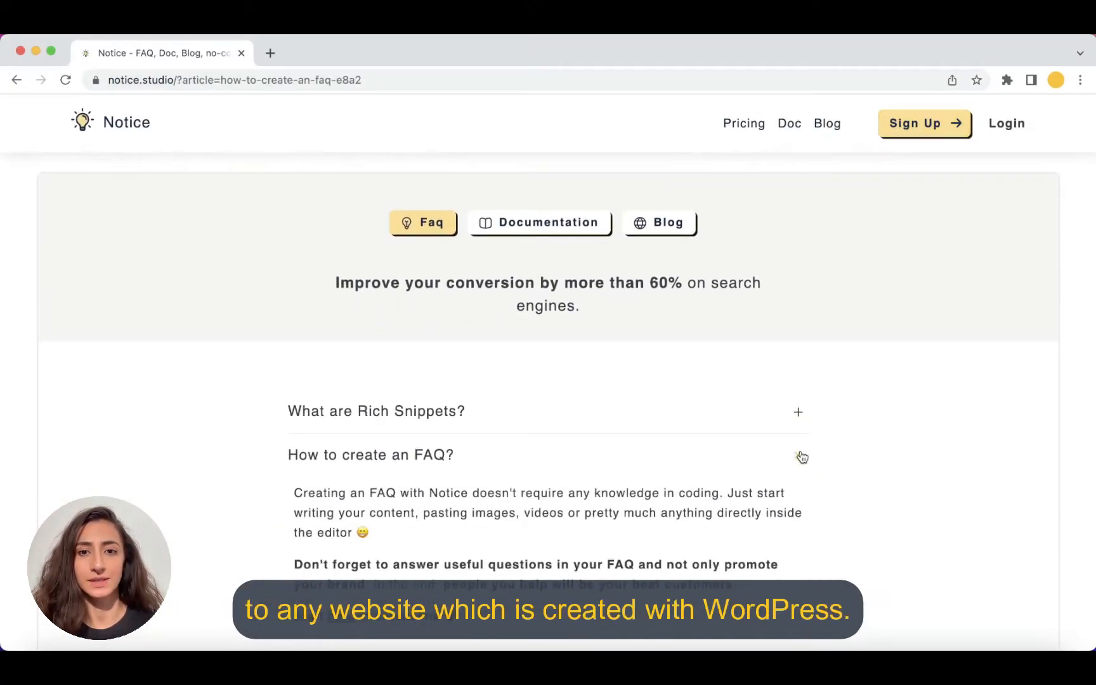
click(798, 454)
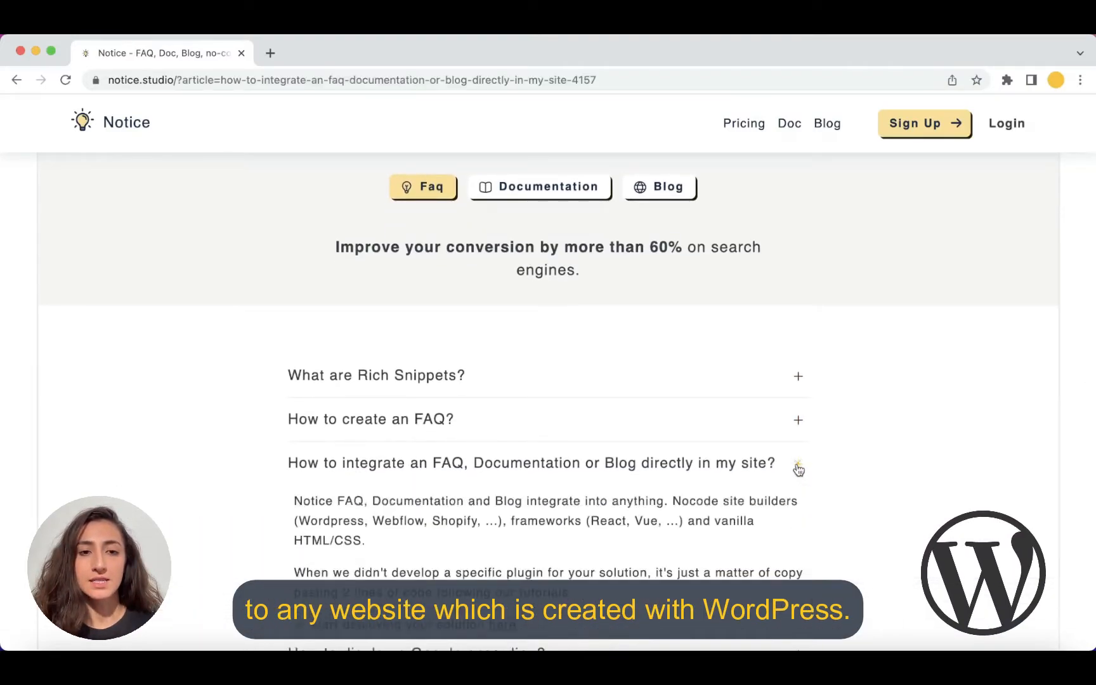
click(798, 465)
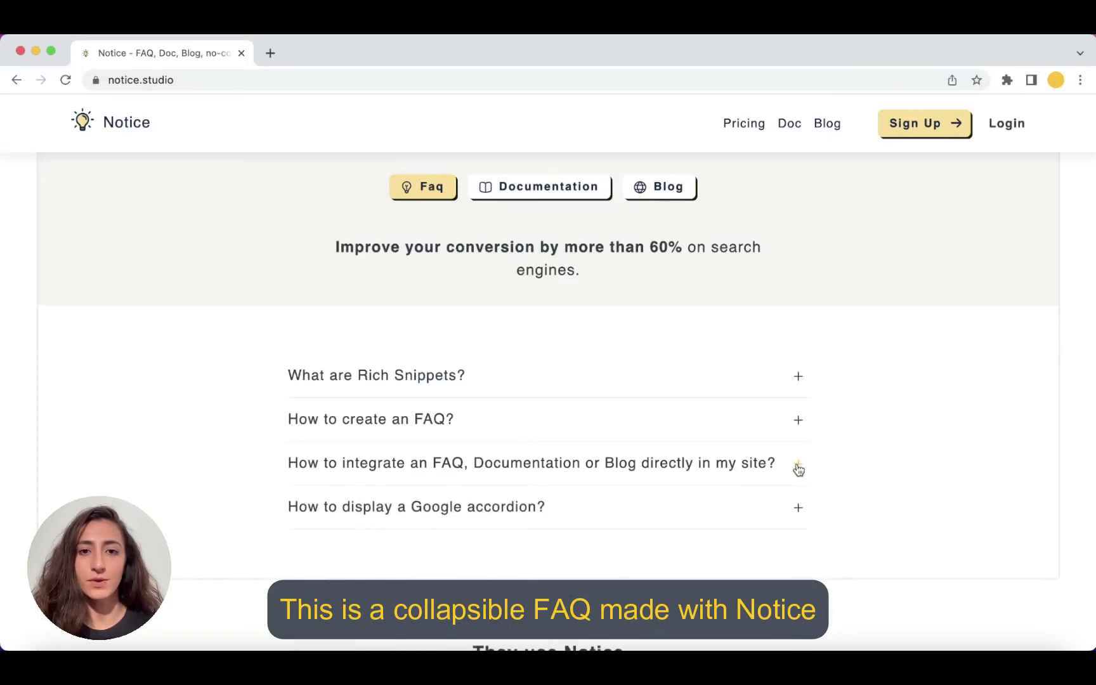
scroll(up, 3)
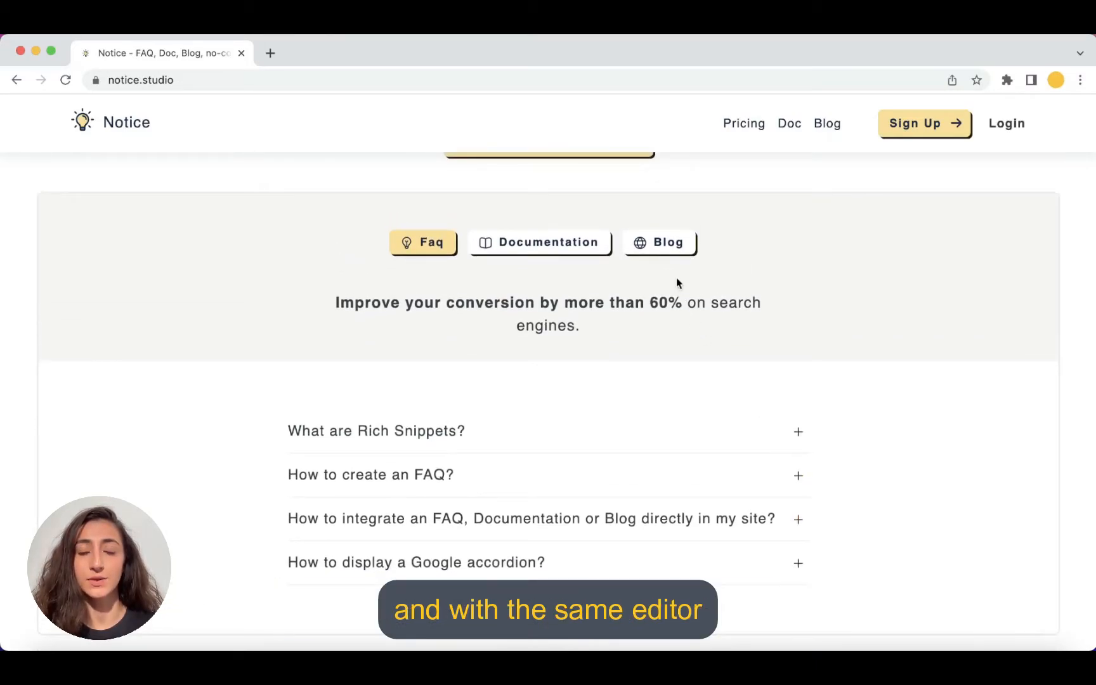
Switch the homepage demo to the example blog, then to the example documentation
click(660, 242)
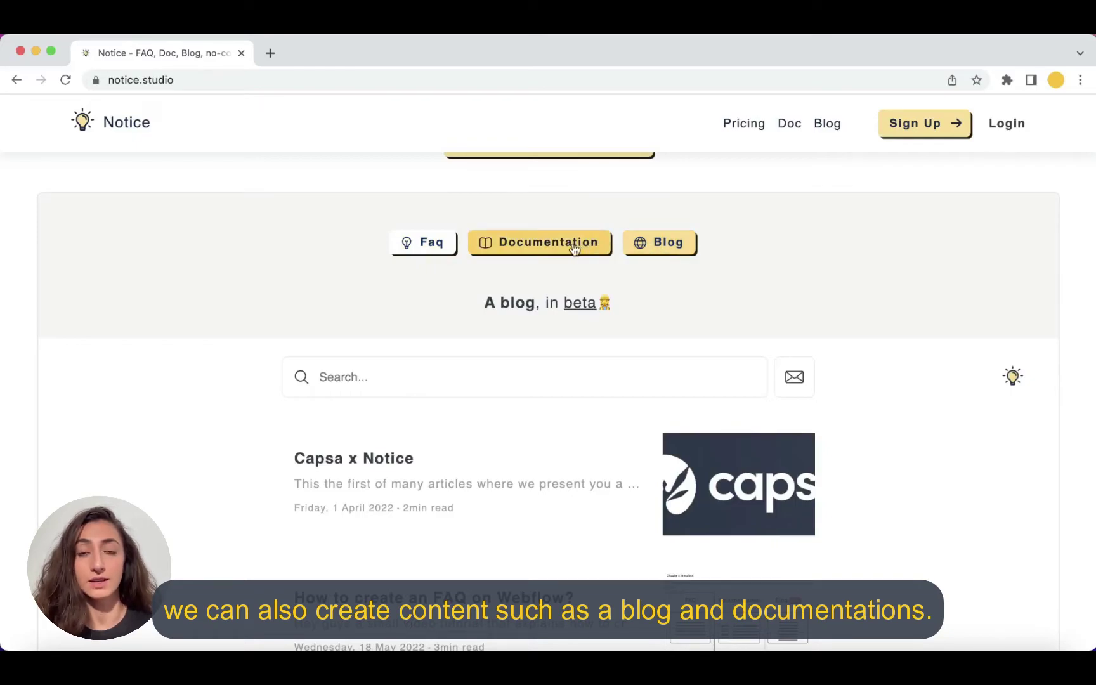
click(539, 243)
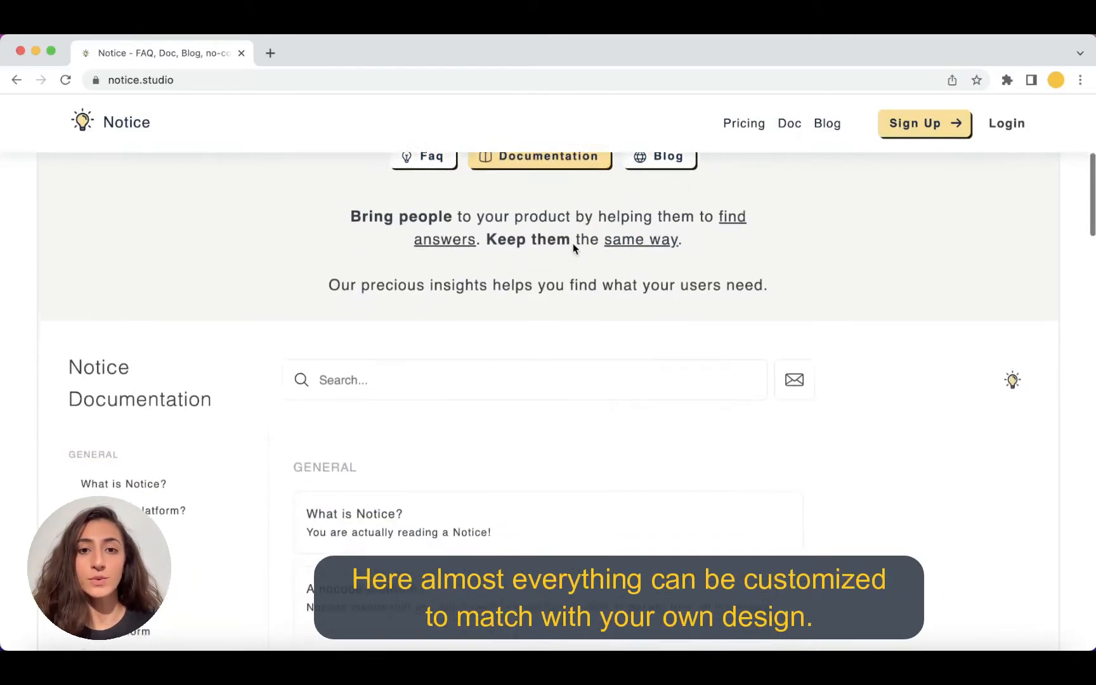
scroll(down, 3)
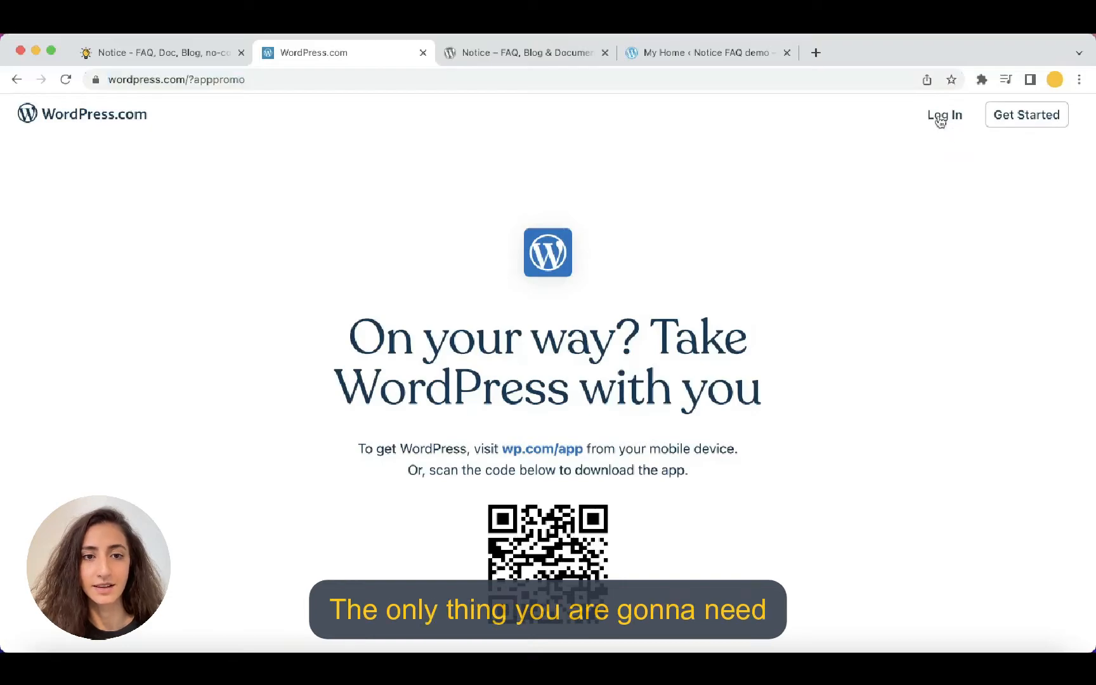
Sign in to WordPress.com with the account email and password
click(944, 114)
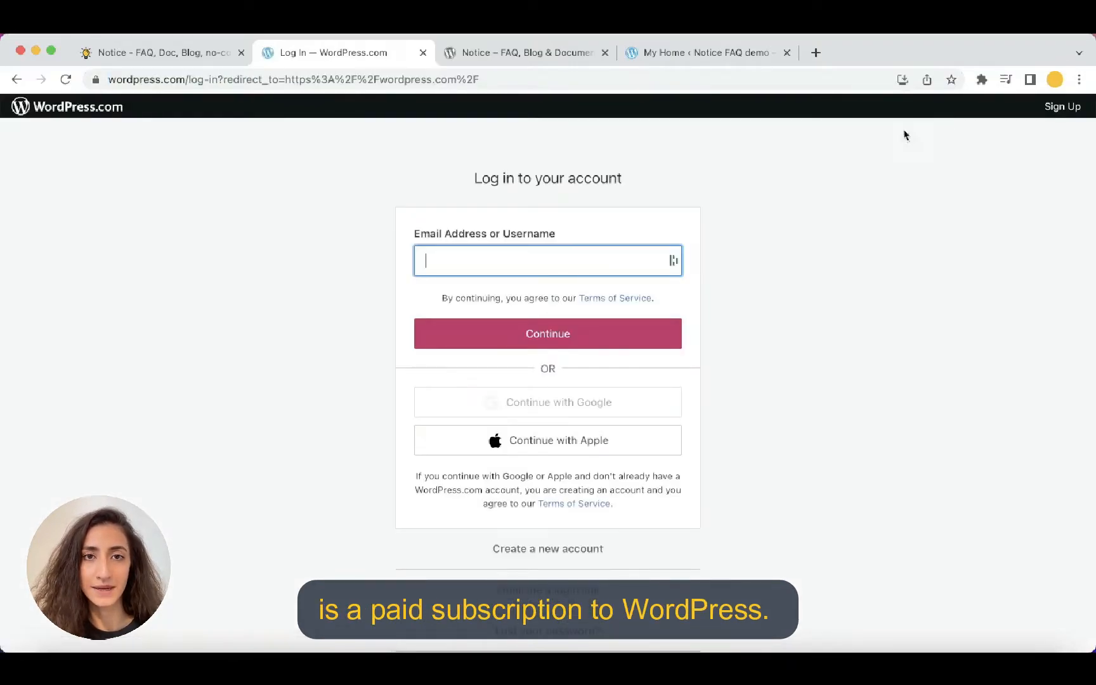
click(547, 334)
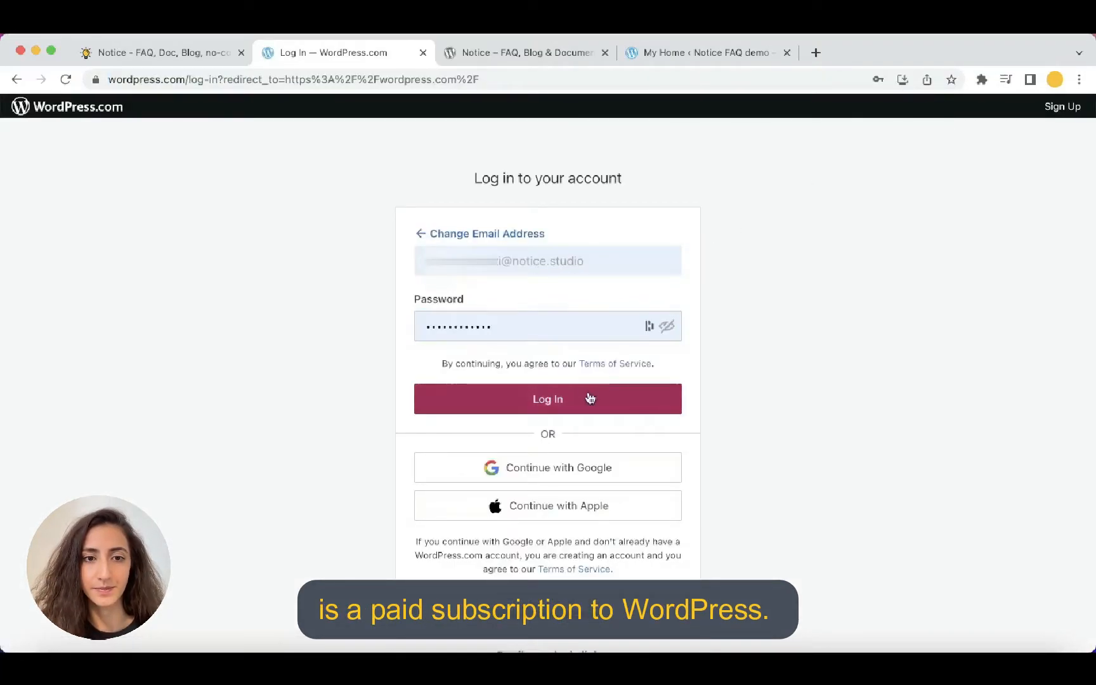
click(547, 399)
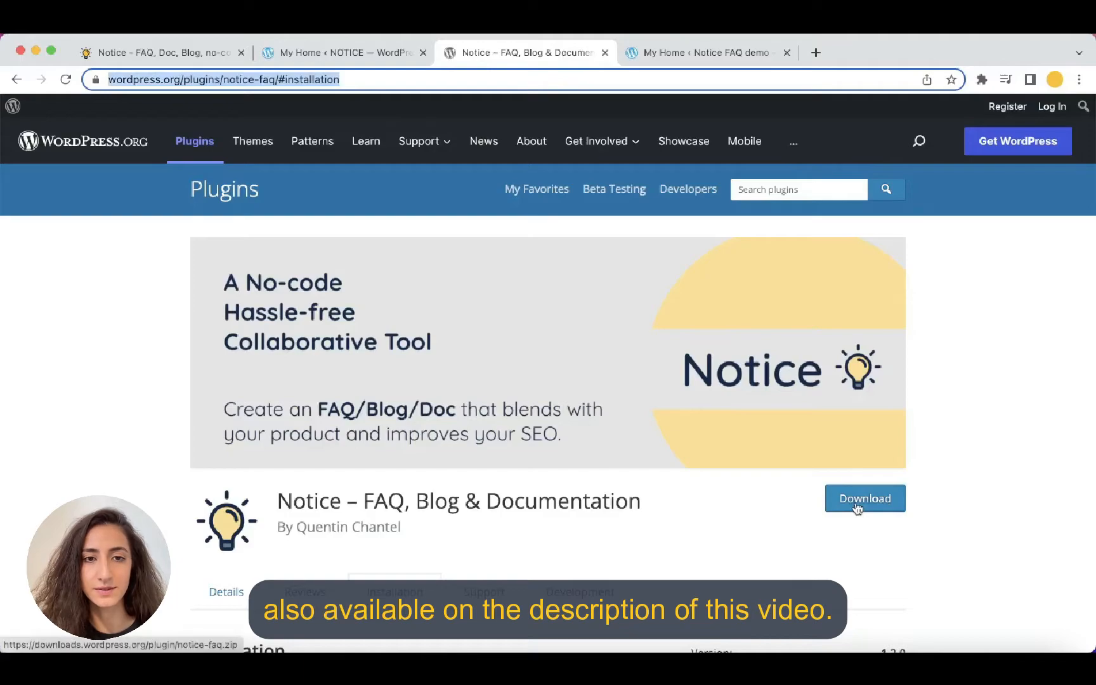
Download the Notice plugin zip from its wordpress.org plugin page
click(864, 498)
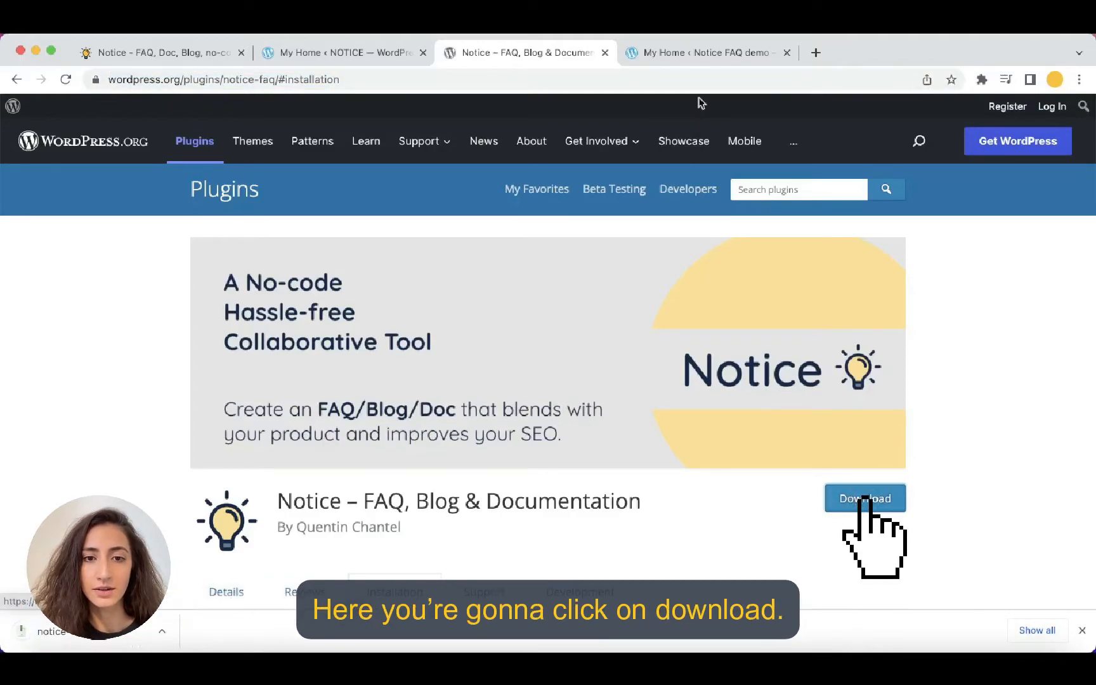
click(708, 52)
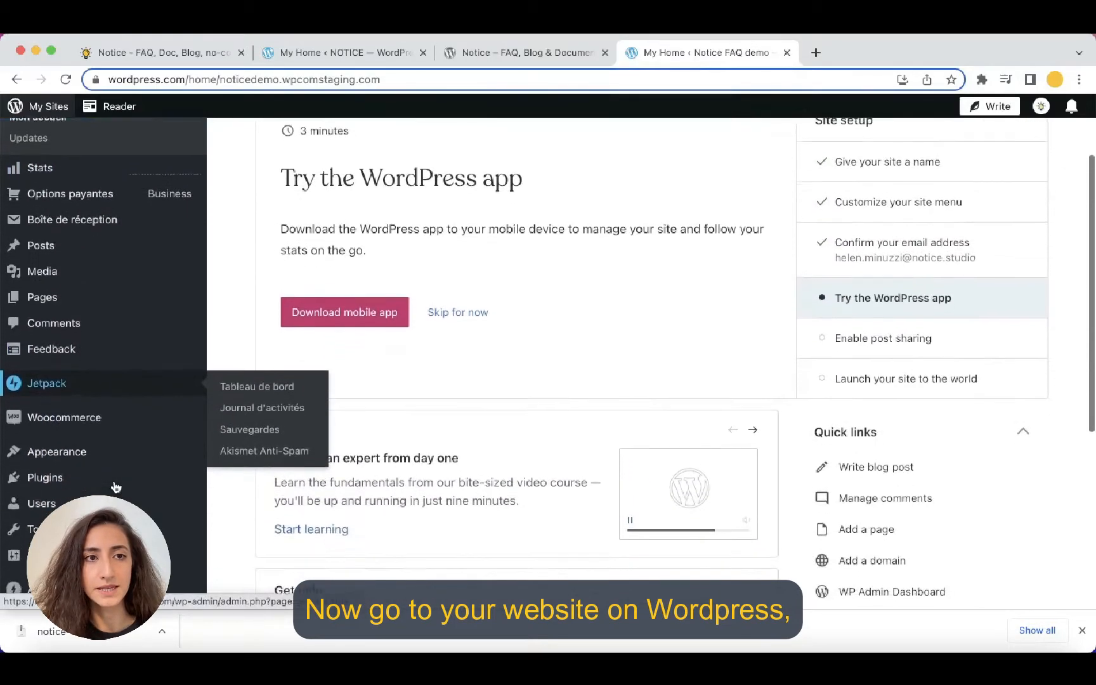
Upload the downloaded notice-faq zip on the site's Plugins page to install it
click(45, 477)
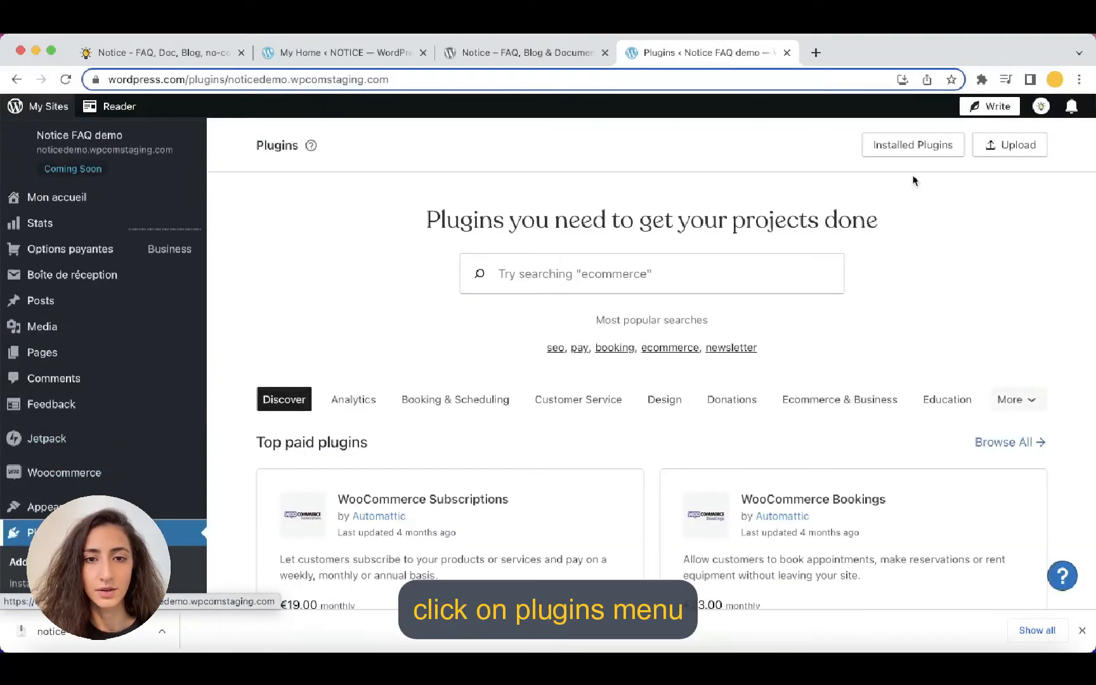
click(1010, 144)
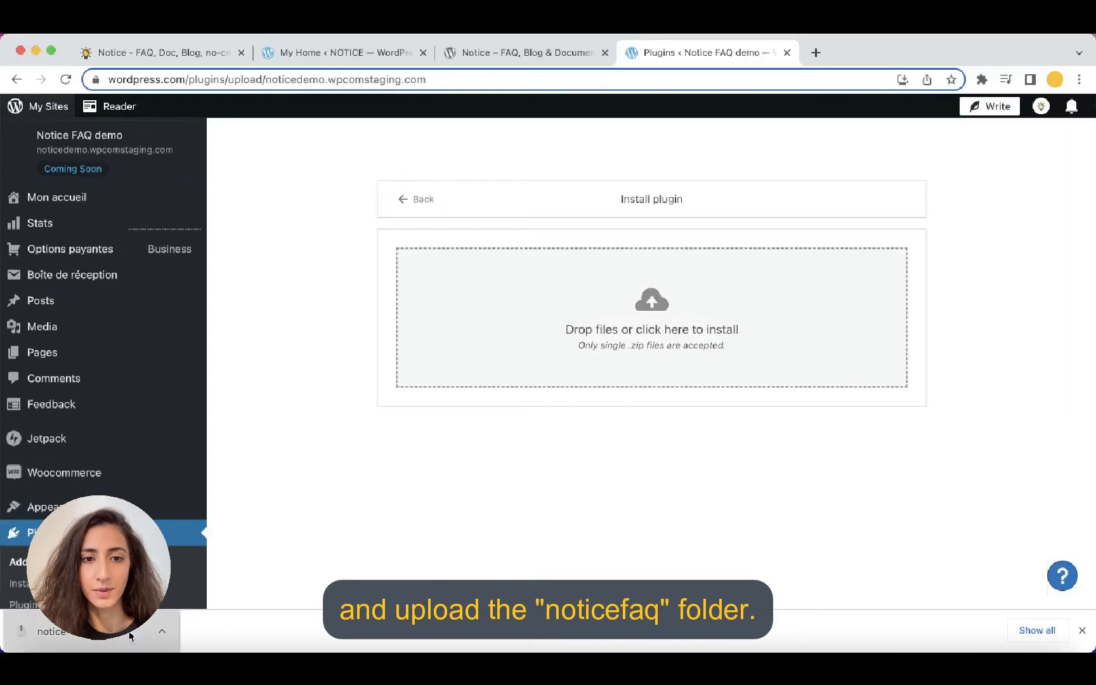
click(651, 319)
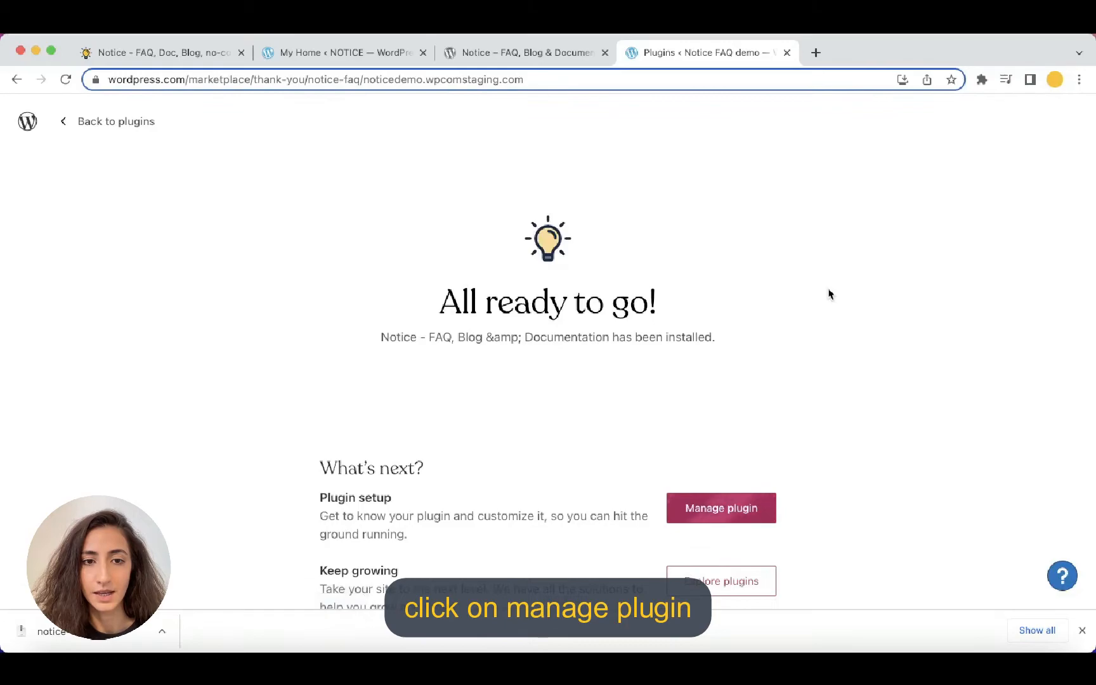
Manage the new plugin and find Notice active in the Installed Plugins list
click(721, 509)
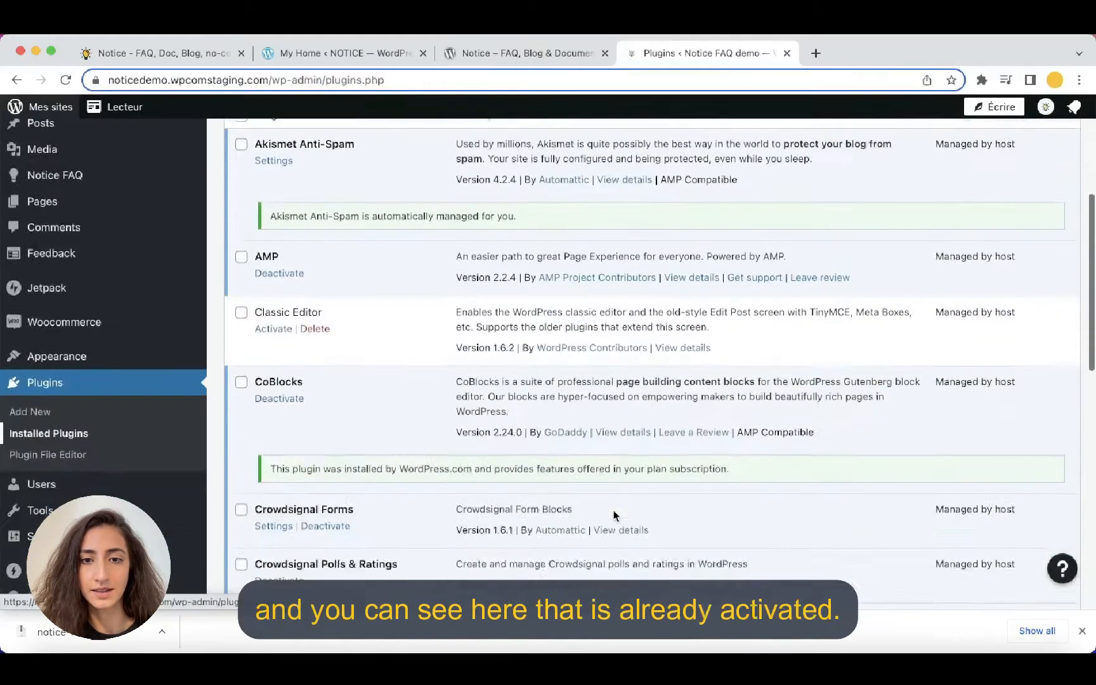
scroll(down, 3)
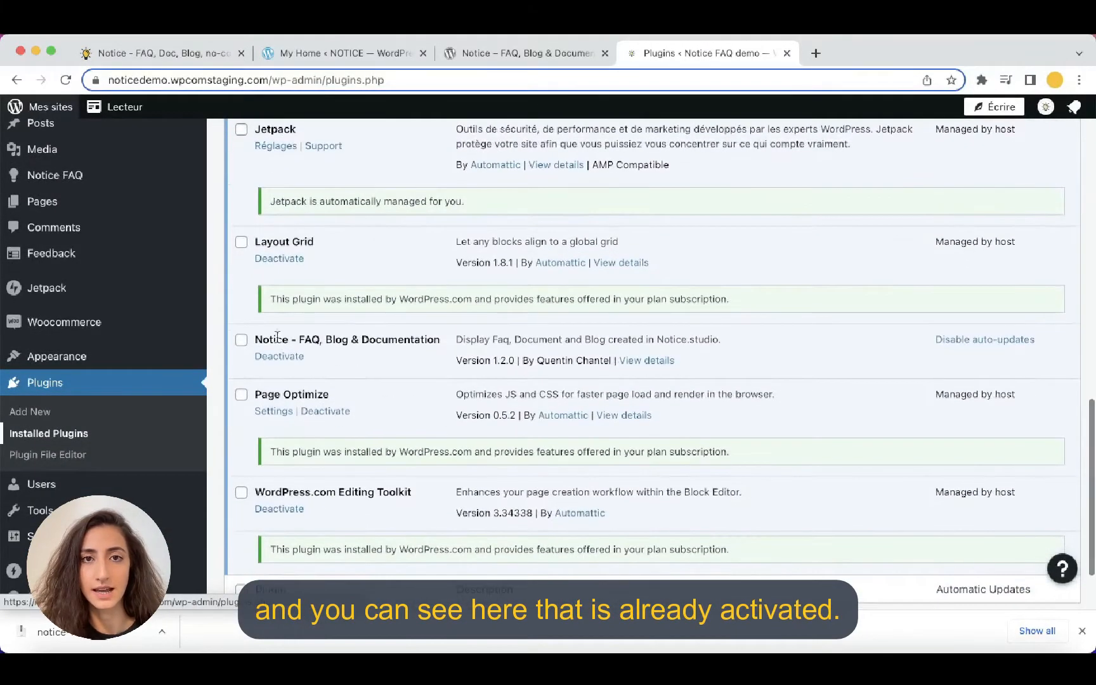
mouse_move(119, 236)
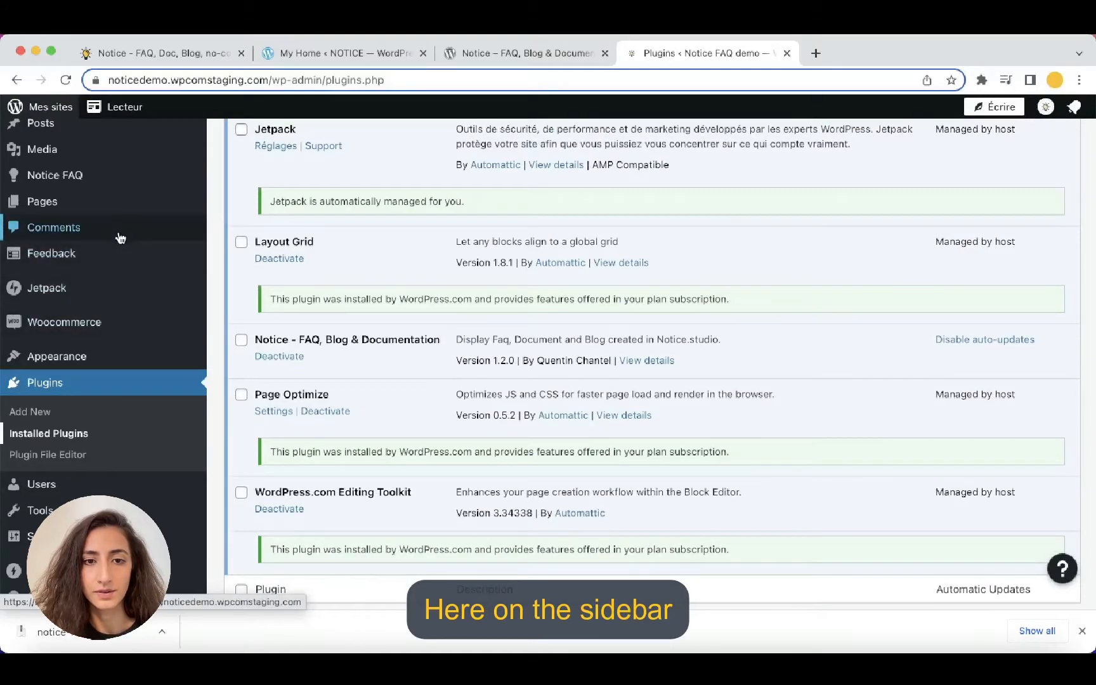
click(56, 175)
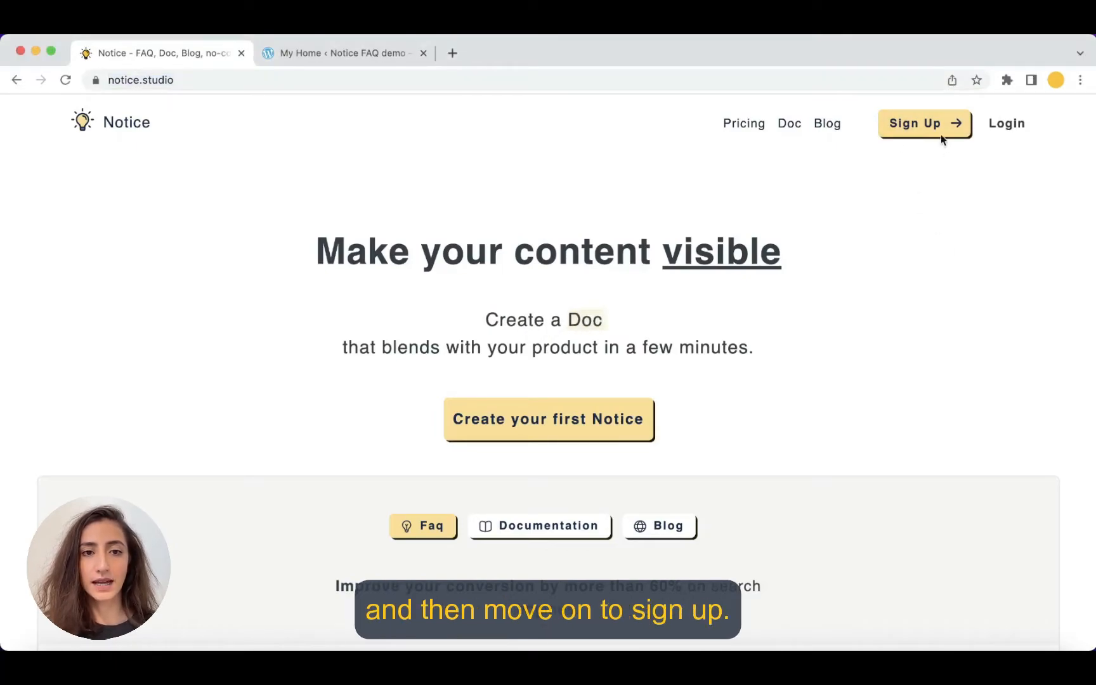
Sign in to Notice by connecting with an email address
click(923, 123)
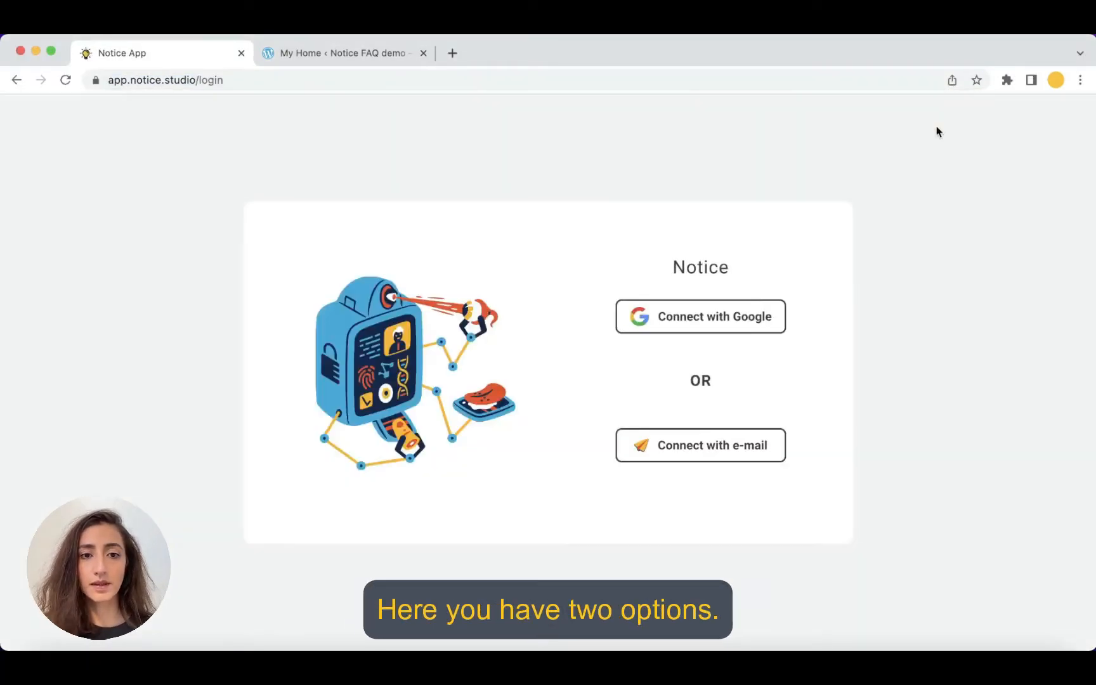
click(700, 445)
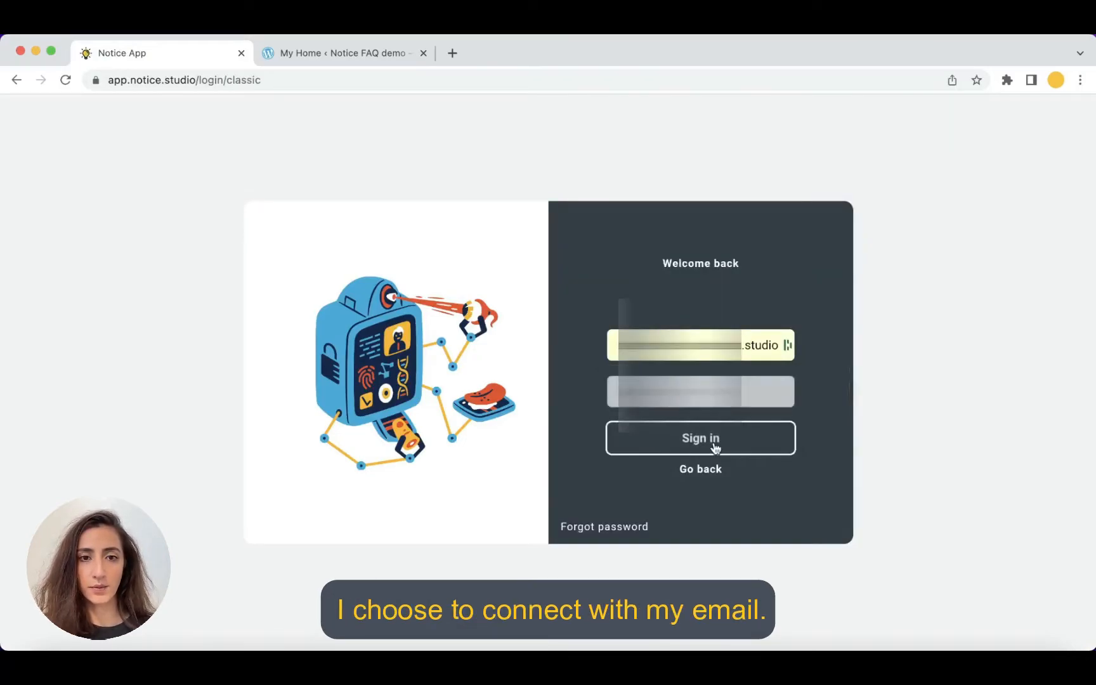
click(700, 438)
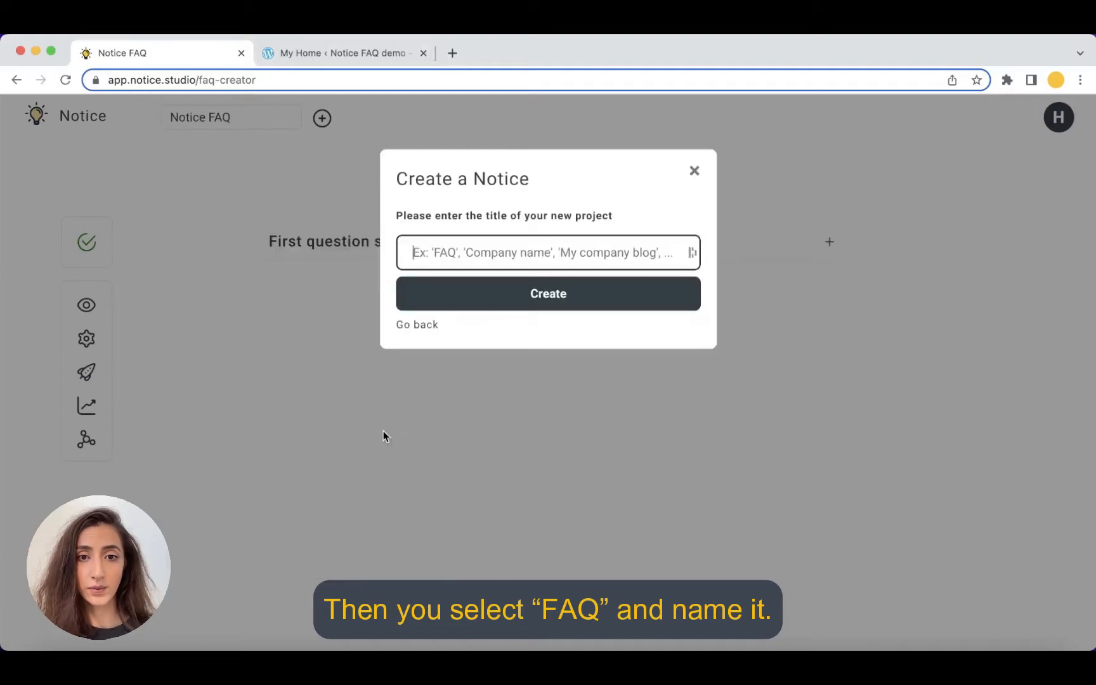
Create a new Notice project titled 'Notice FAQ'
text(N)
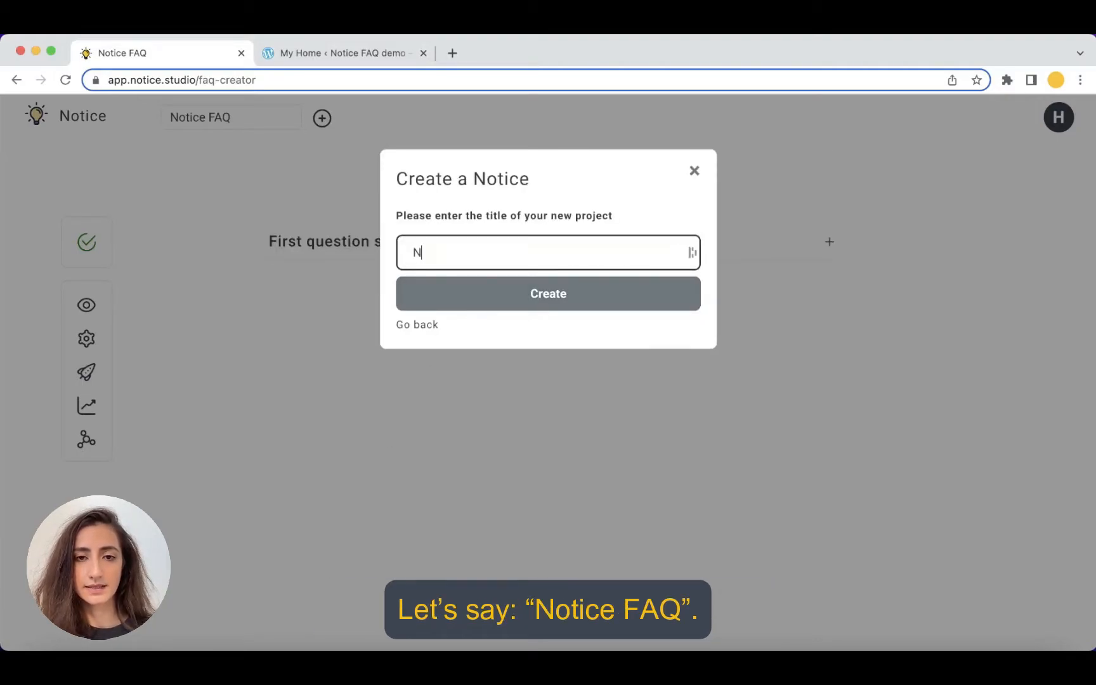
text(otice FAQ)
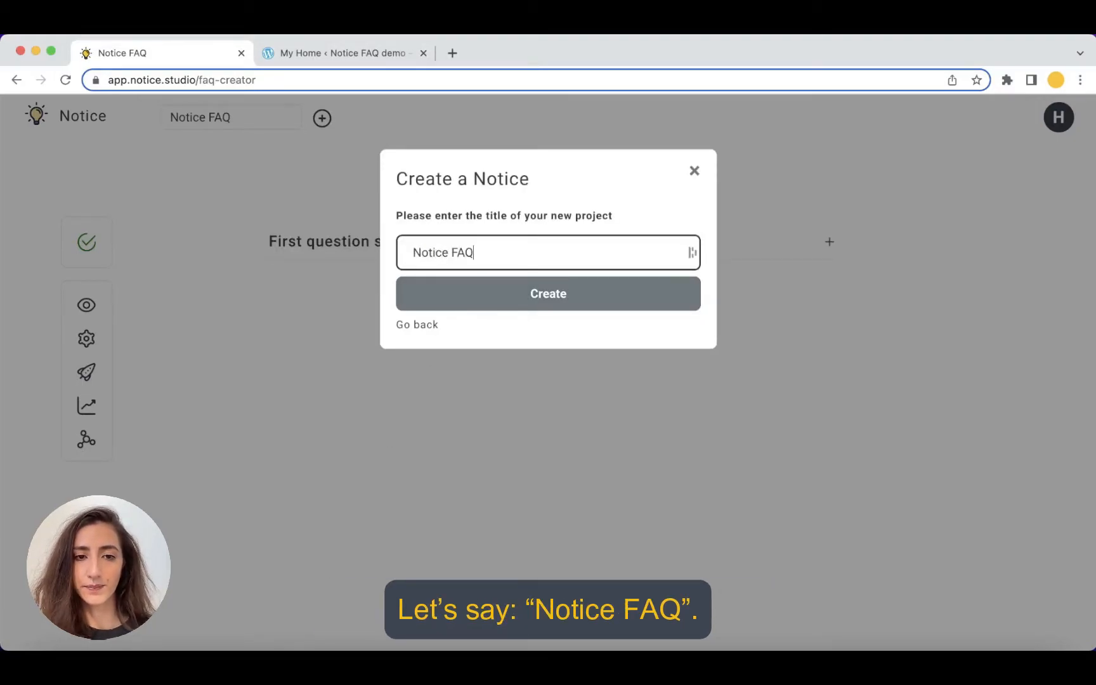
click(548, 293)
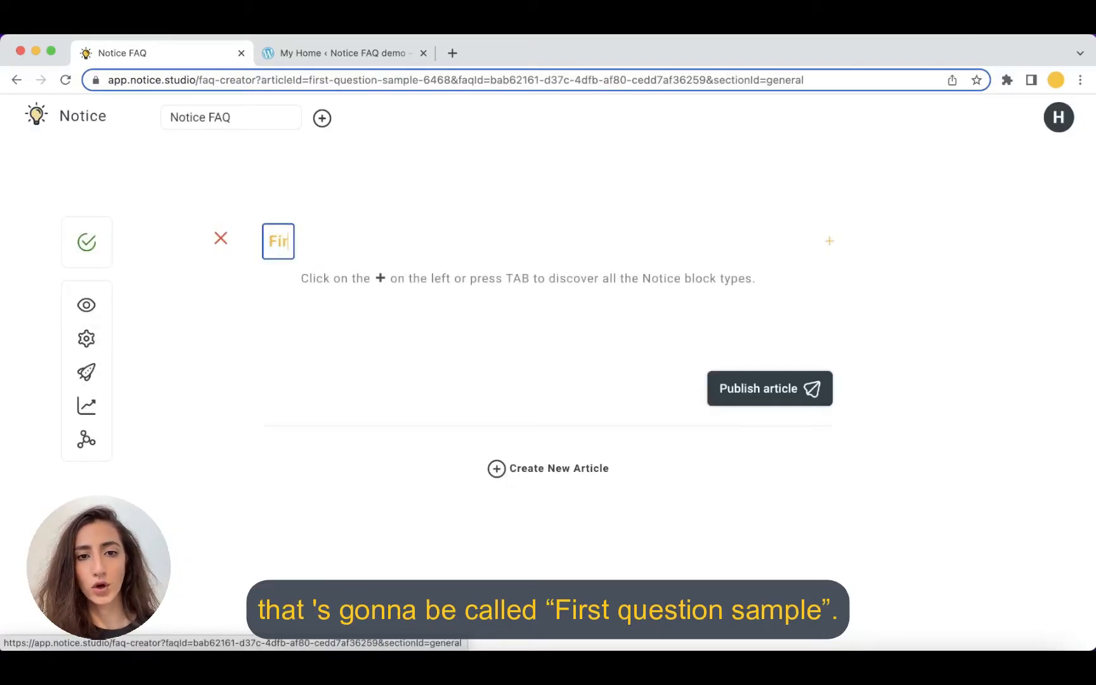
Write the 'First question sample' article with 'Hello word :)' and publish it
text(First question sample)
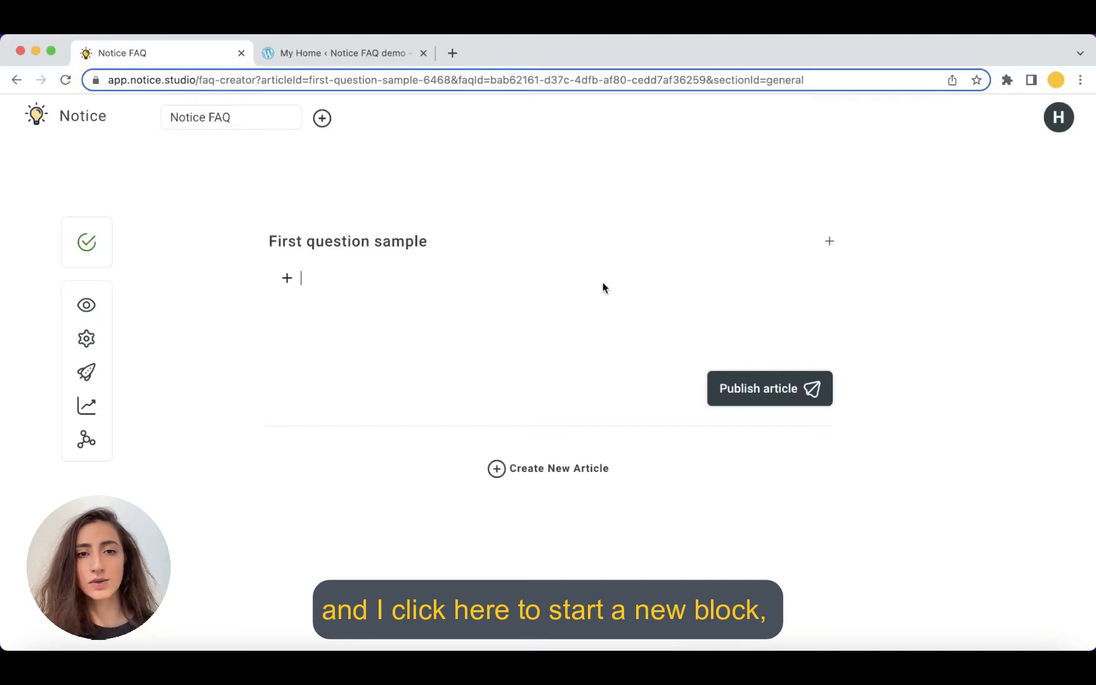
text(Hello word :))
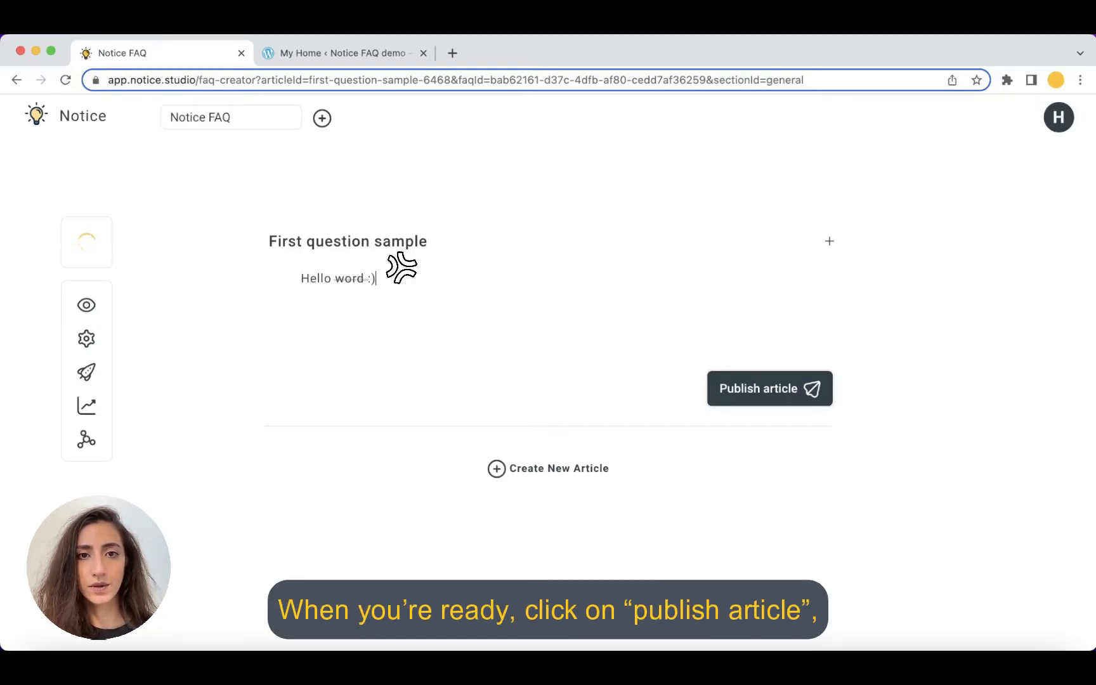
click(769, 389)
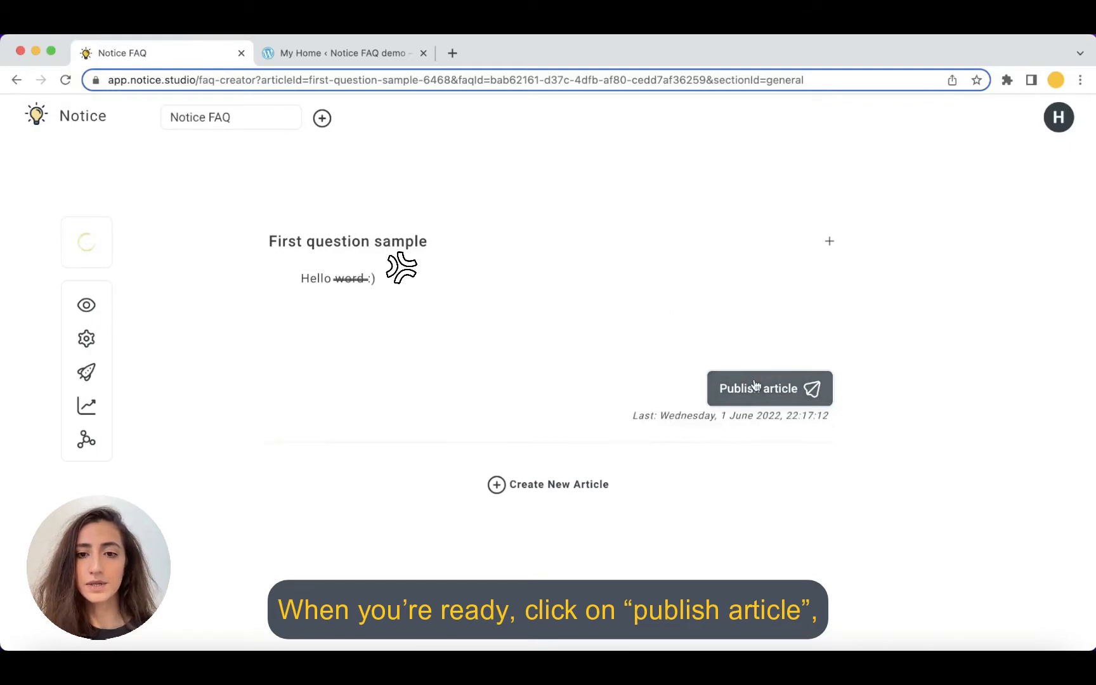
click(769, 388)
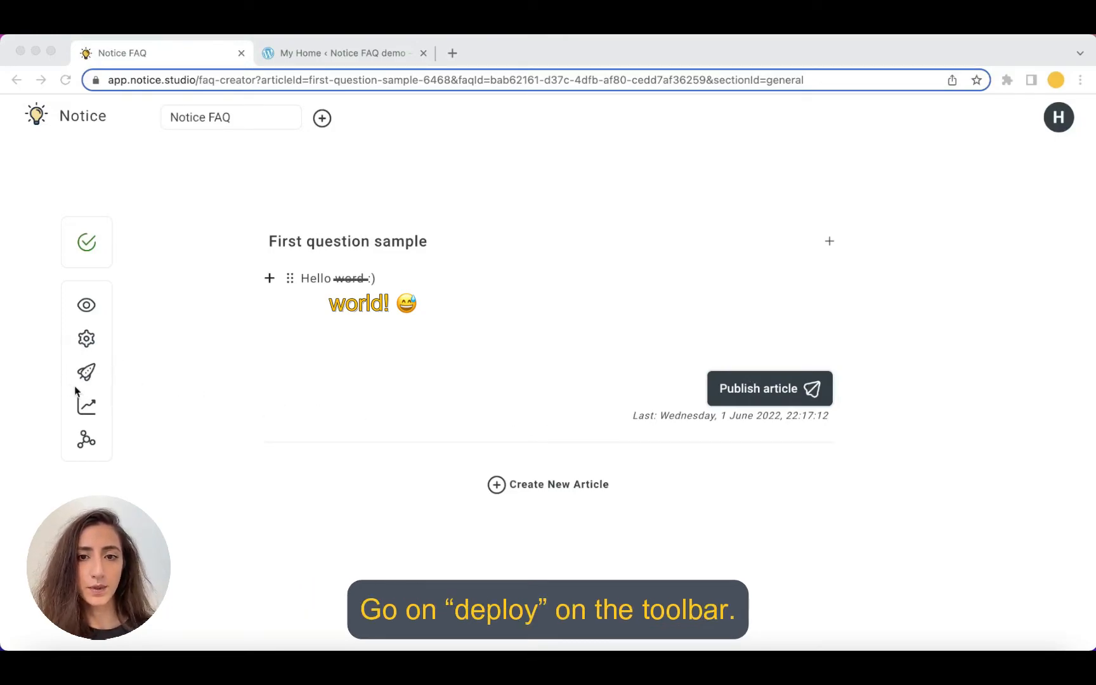
Copy the project ID from the WordPress shortcode in the deployment center
click(87, 372)
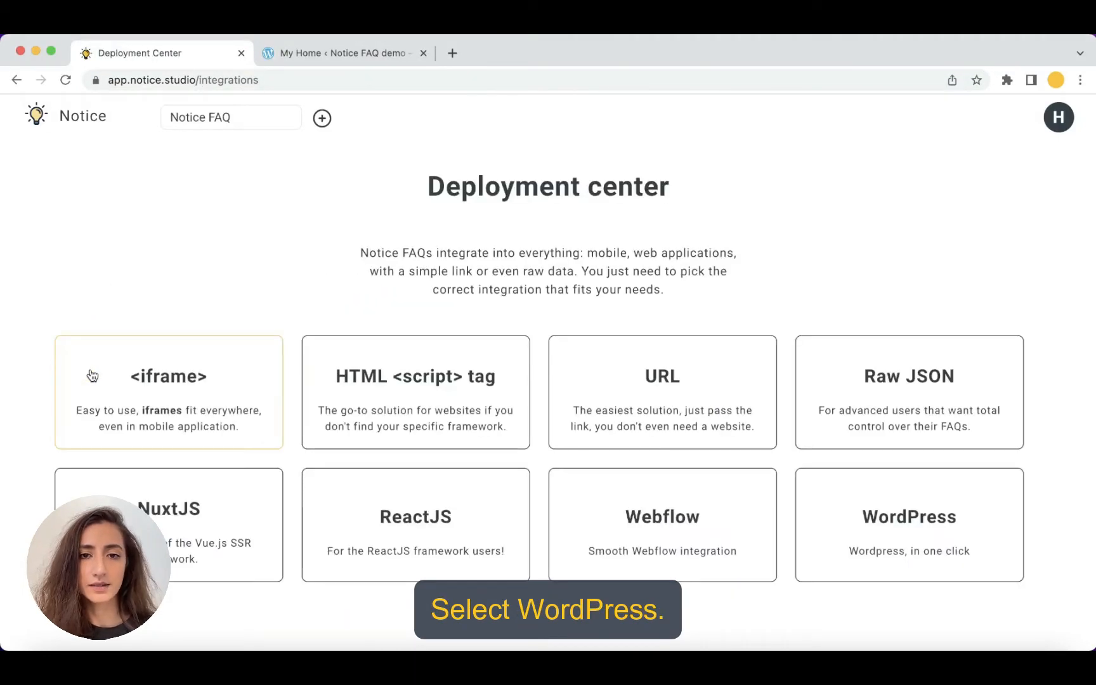
click(909, 524)
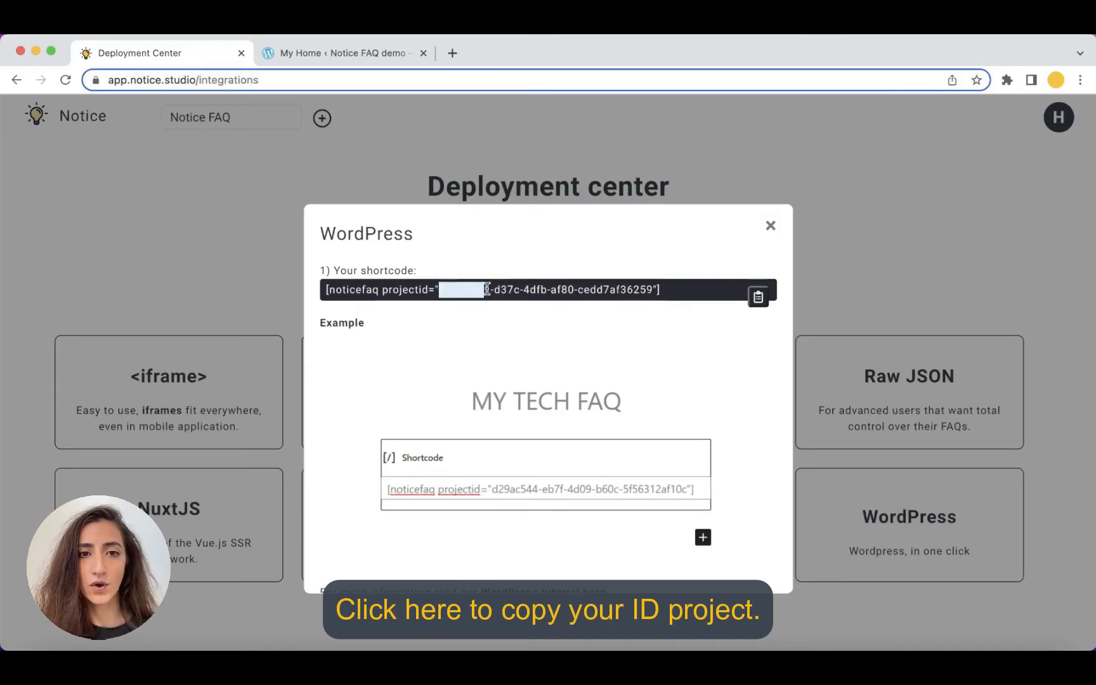
click(757, 295)
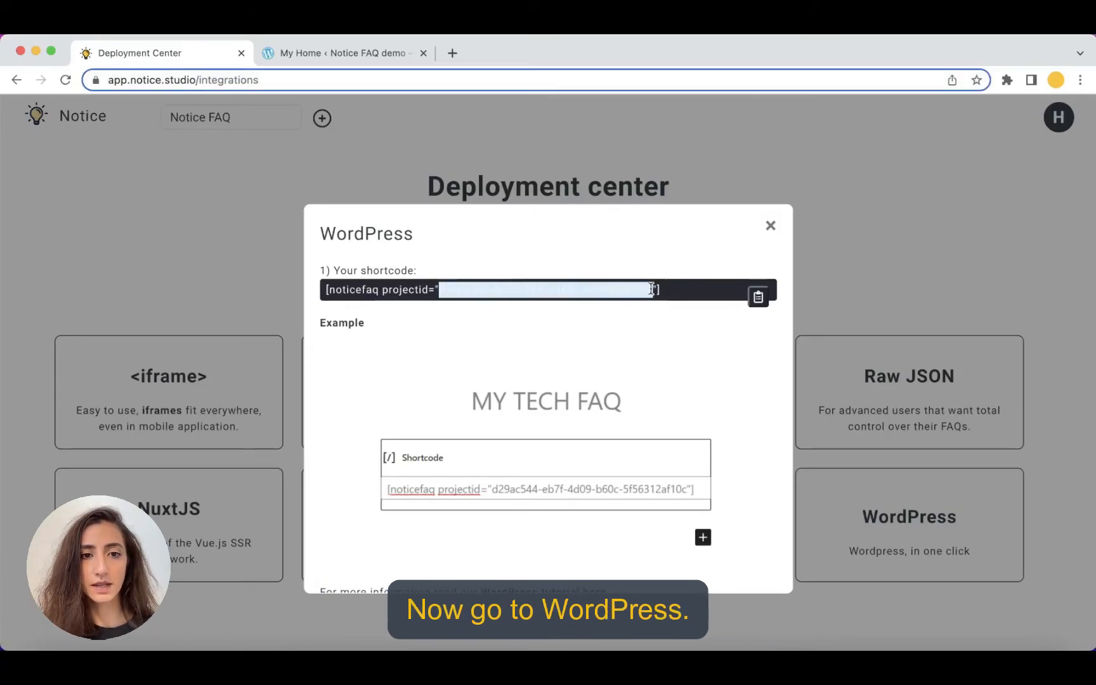
click(342, 53)
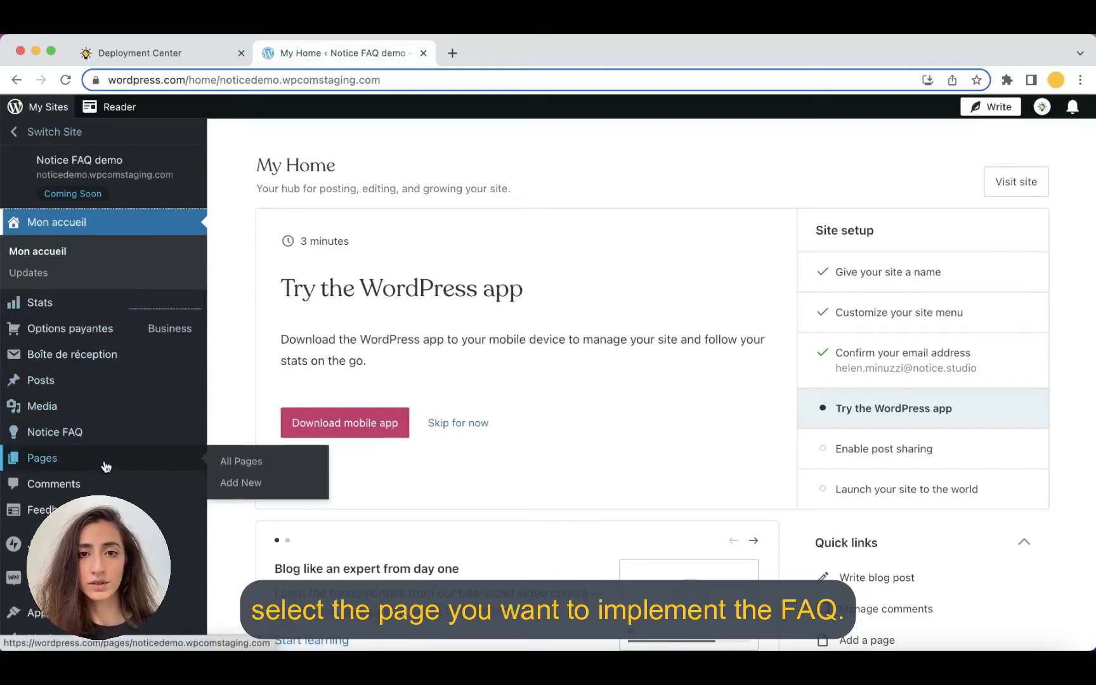
Open the 'Notice FAQ in WordPress' page for editing and scroll to its footer
click(241, 461)
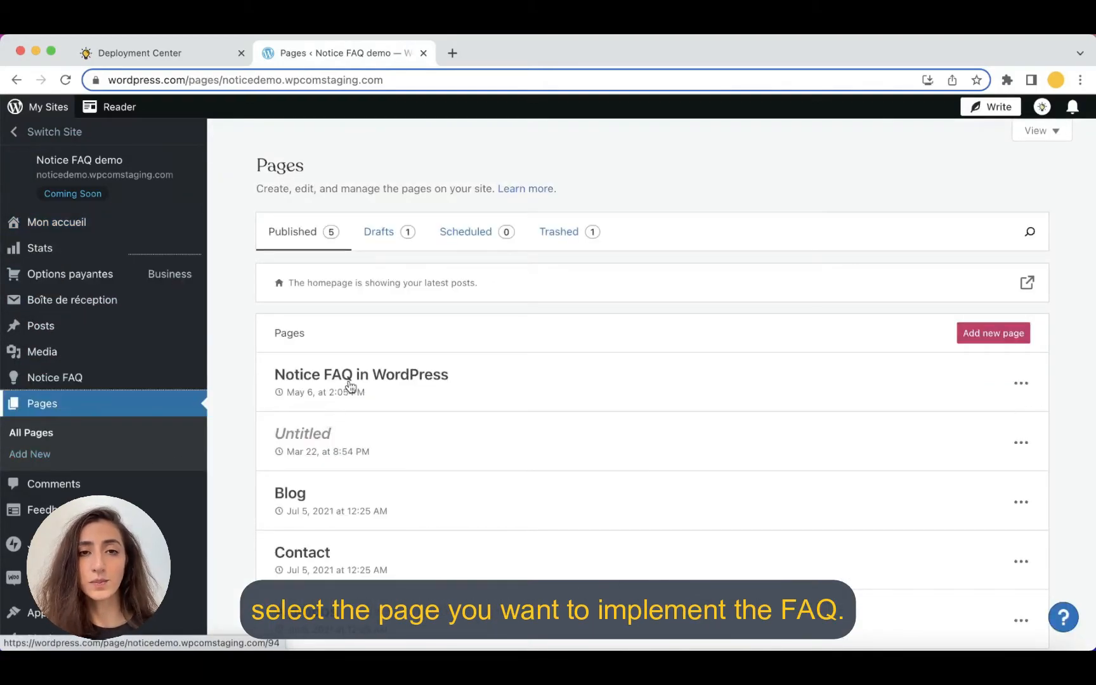
click(361, 374)
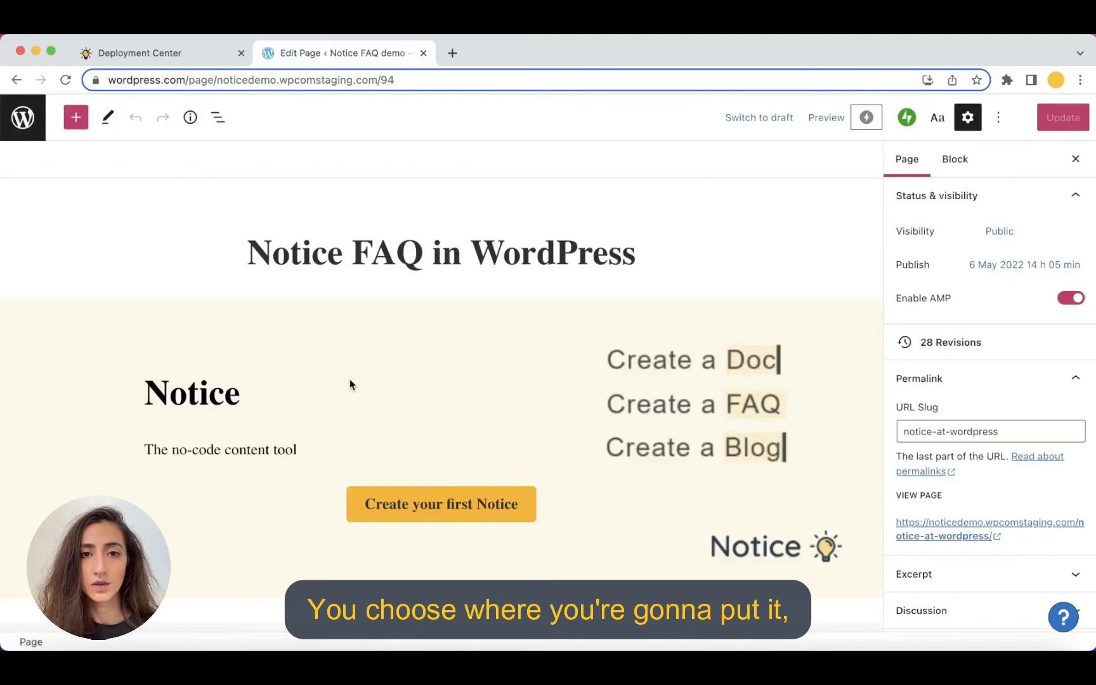
scroll(down, 3)
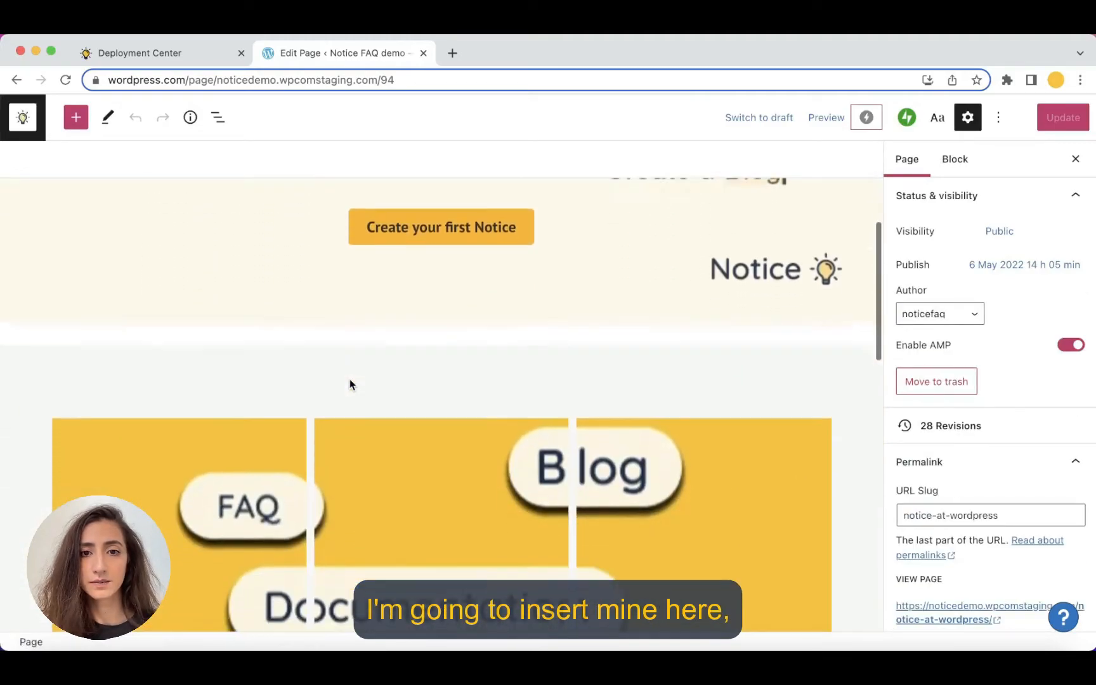
scroll(down, 3)
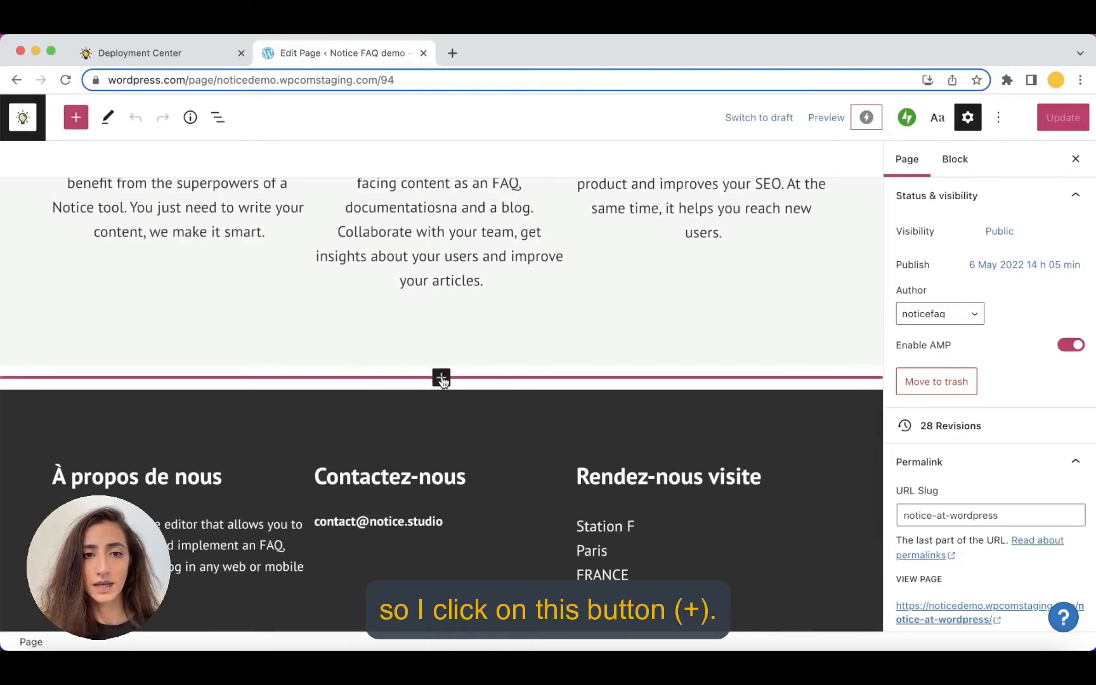
Insert a Notice block above the footer and paste the FAQ project ID
click(441, 378)
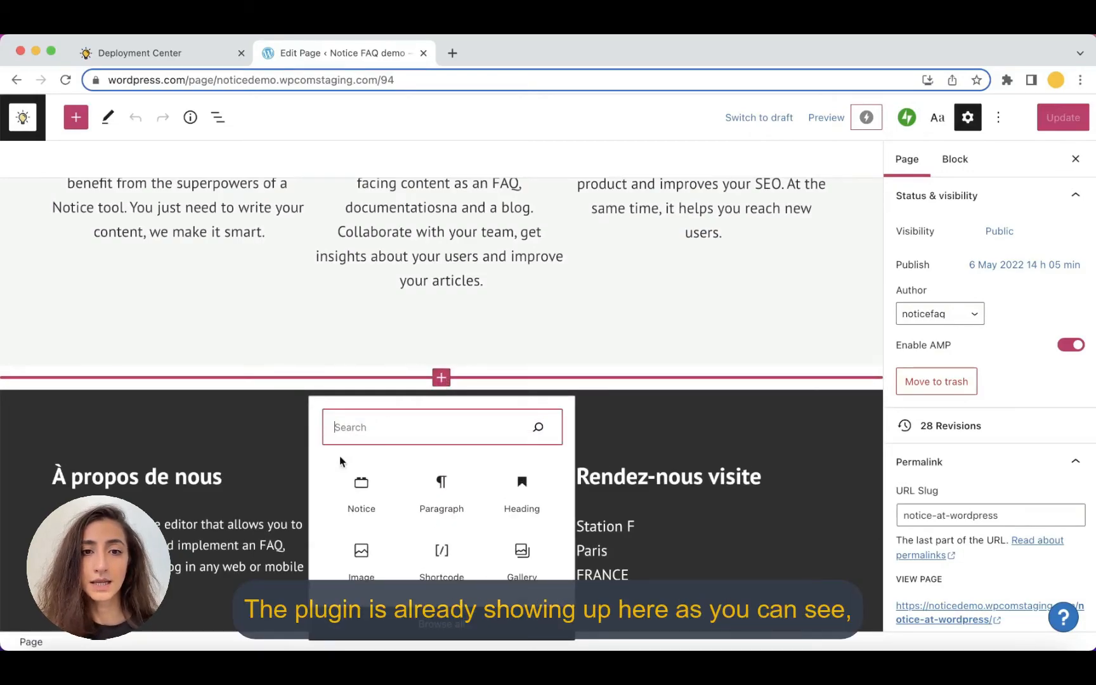
mouse_move(362, 496)
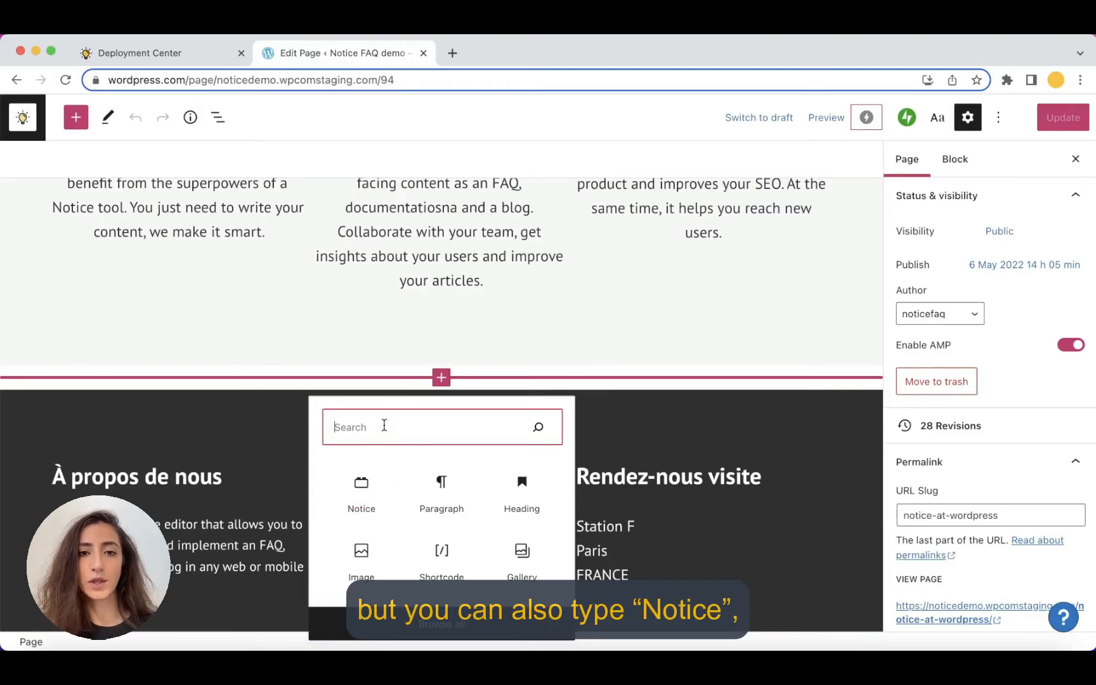
text(notice)
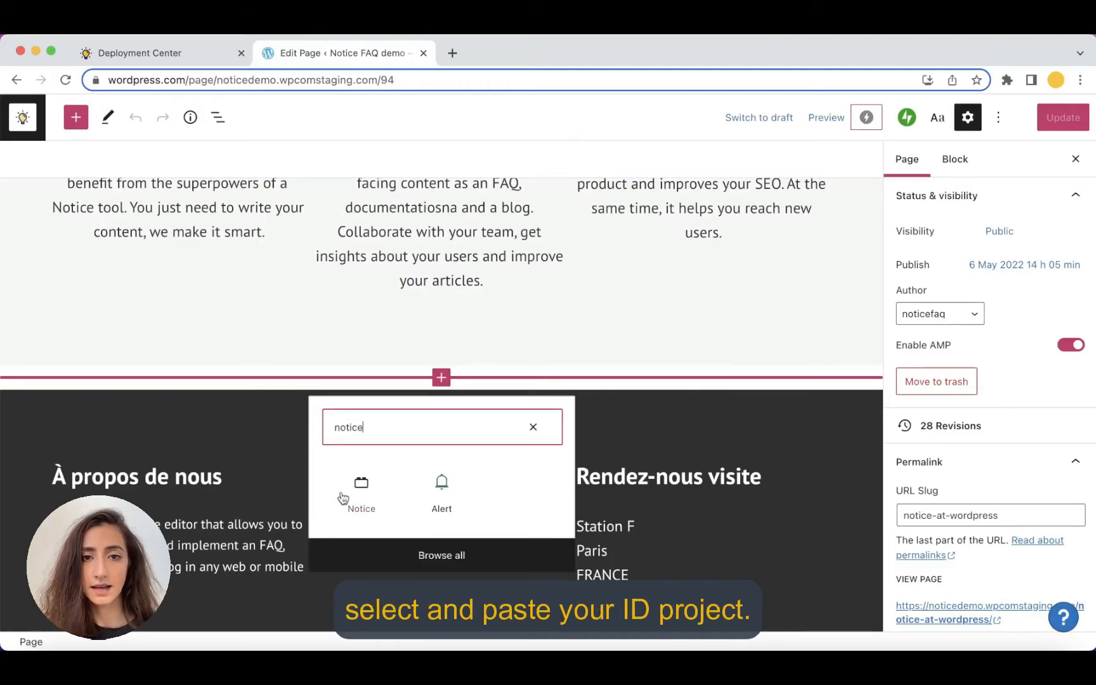
click(360, 495)
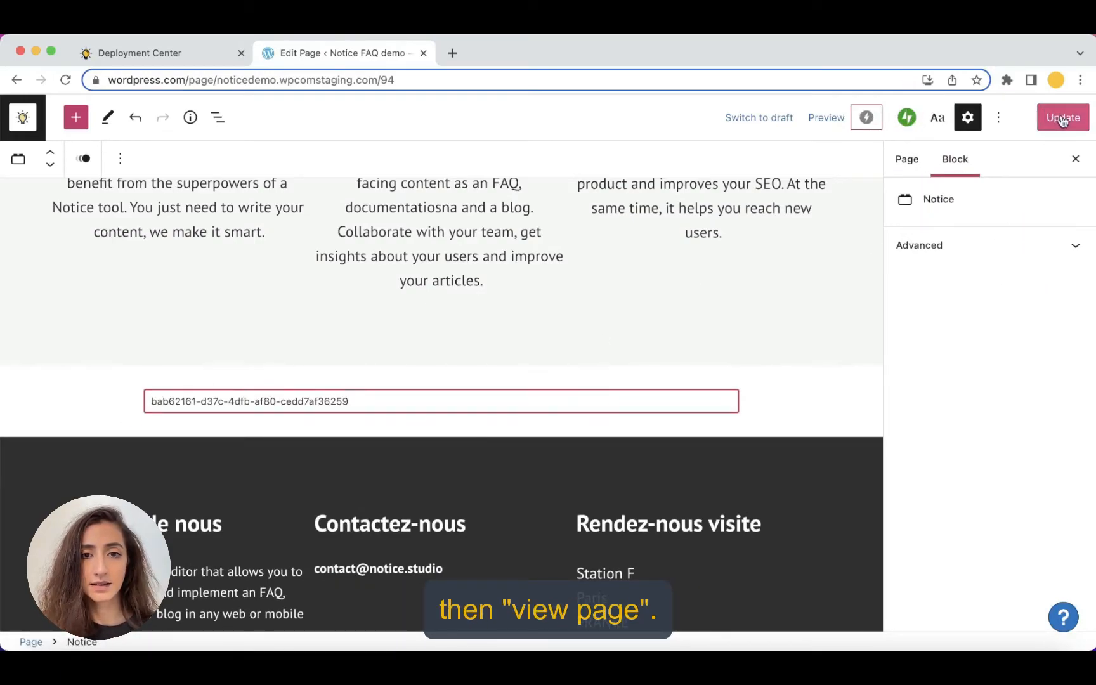
Update the page and view the embedded First question sample FAQ live
click(1062, 117)
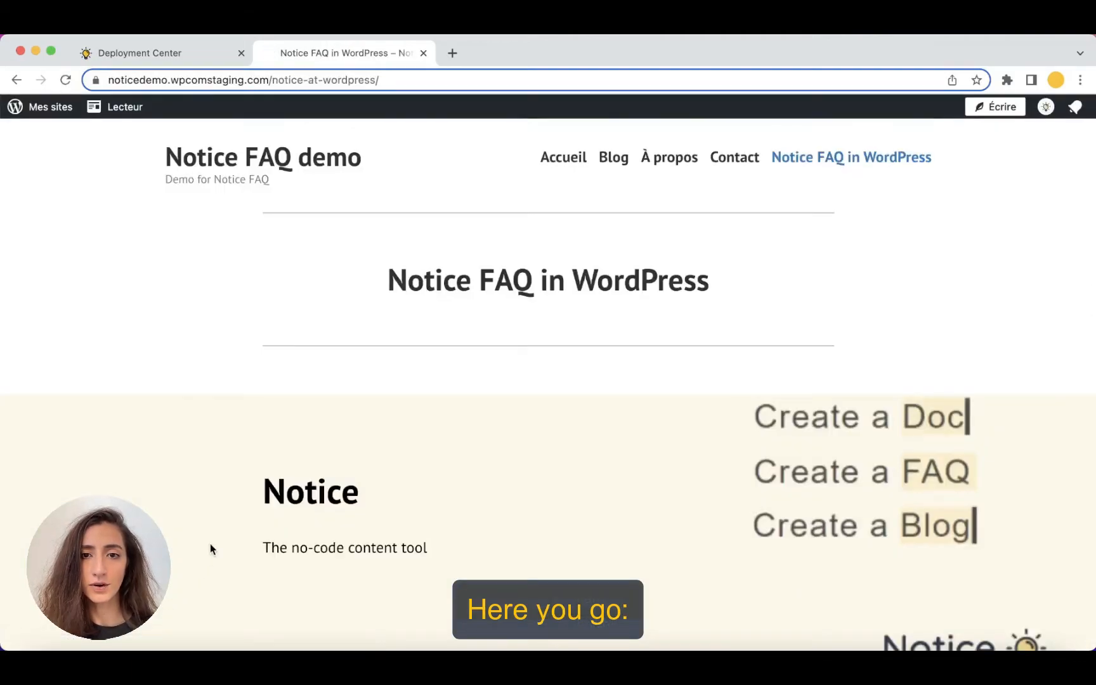
scroll(down, 3)
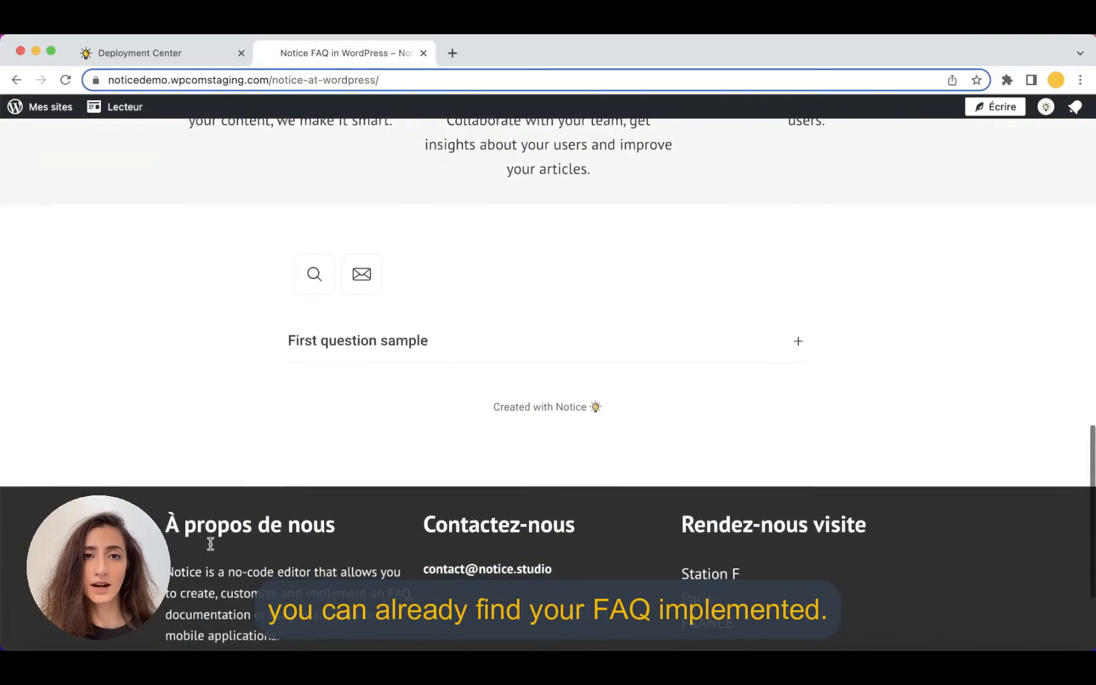
click(798, 341)
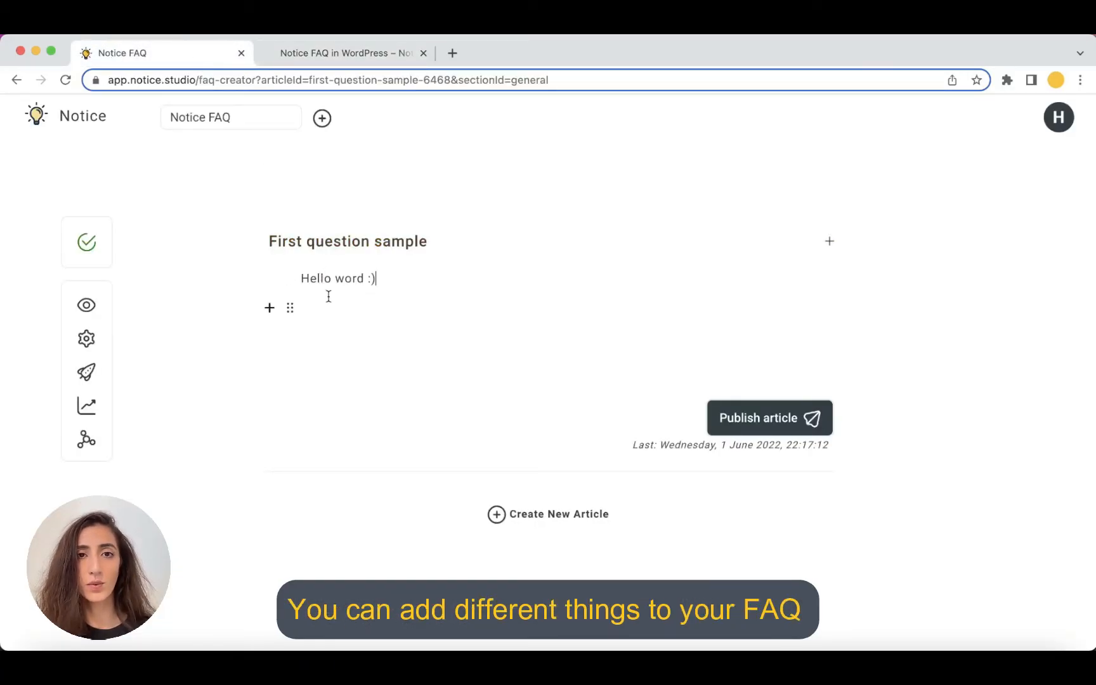
Insert an image block with the Notice logo below the 'Hello word :)' text
click(268, 307)
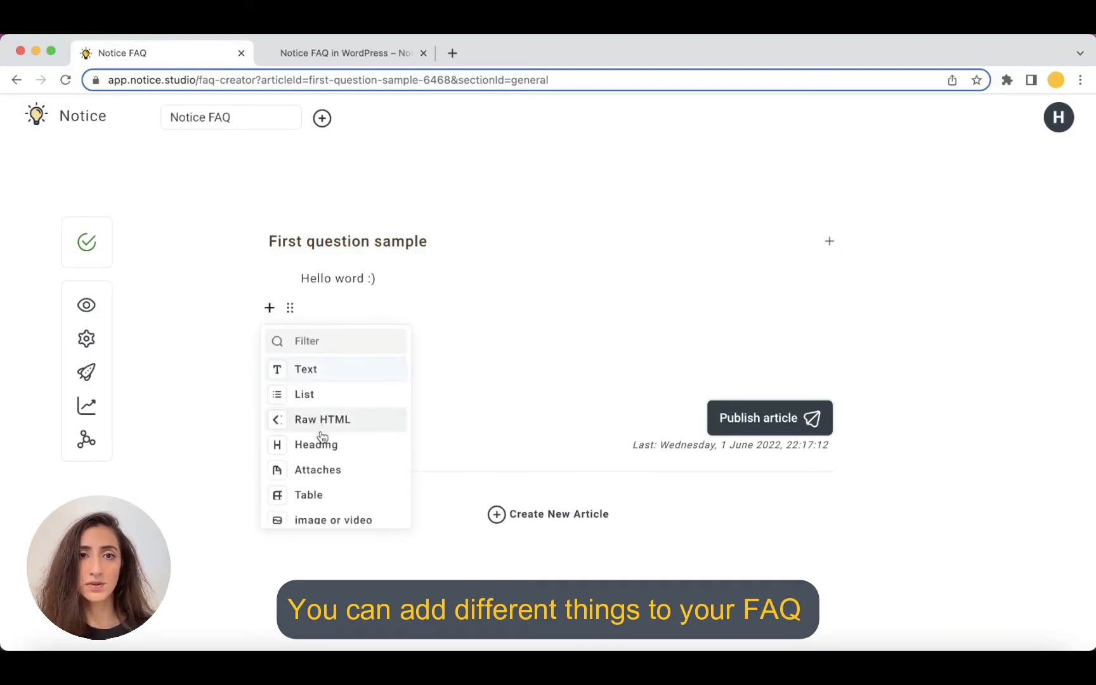
click(333, 519)
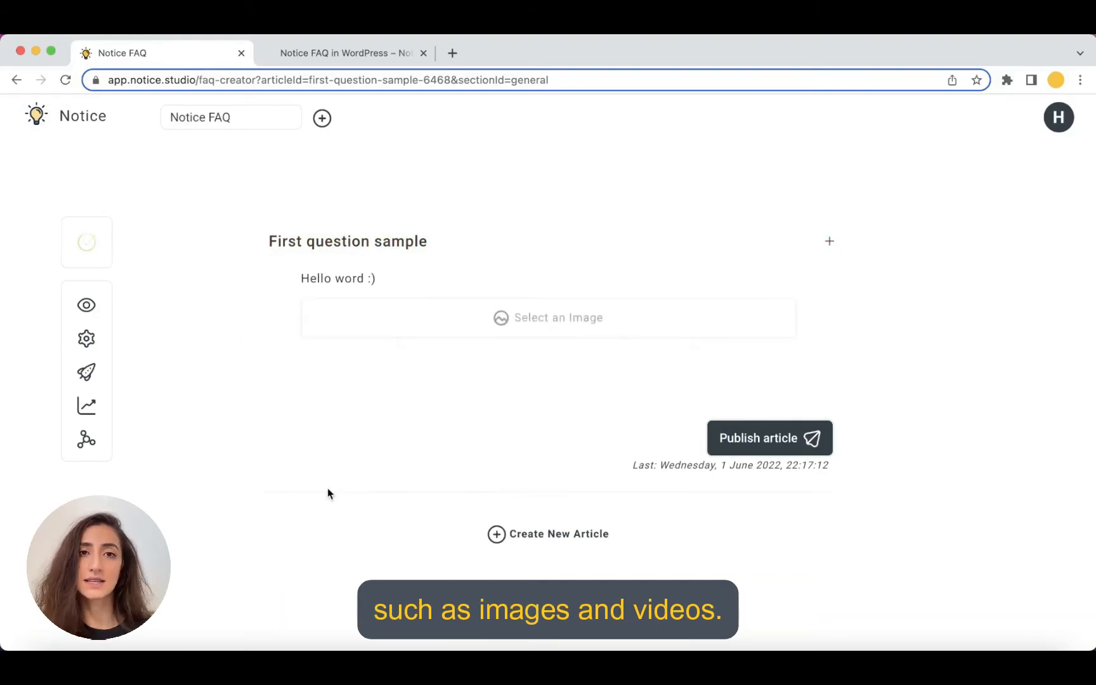
click(547, 317)
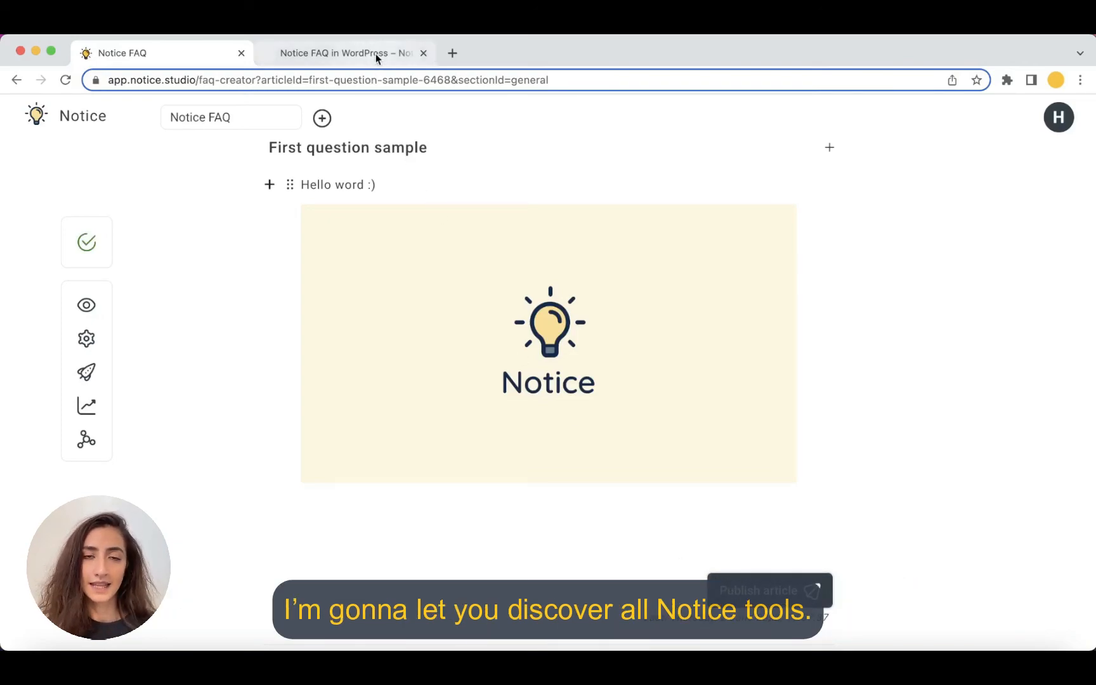
View the live page's expanded First question sample now showing the Notice logo image
click(345, 52)
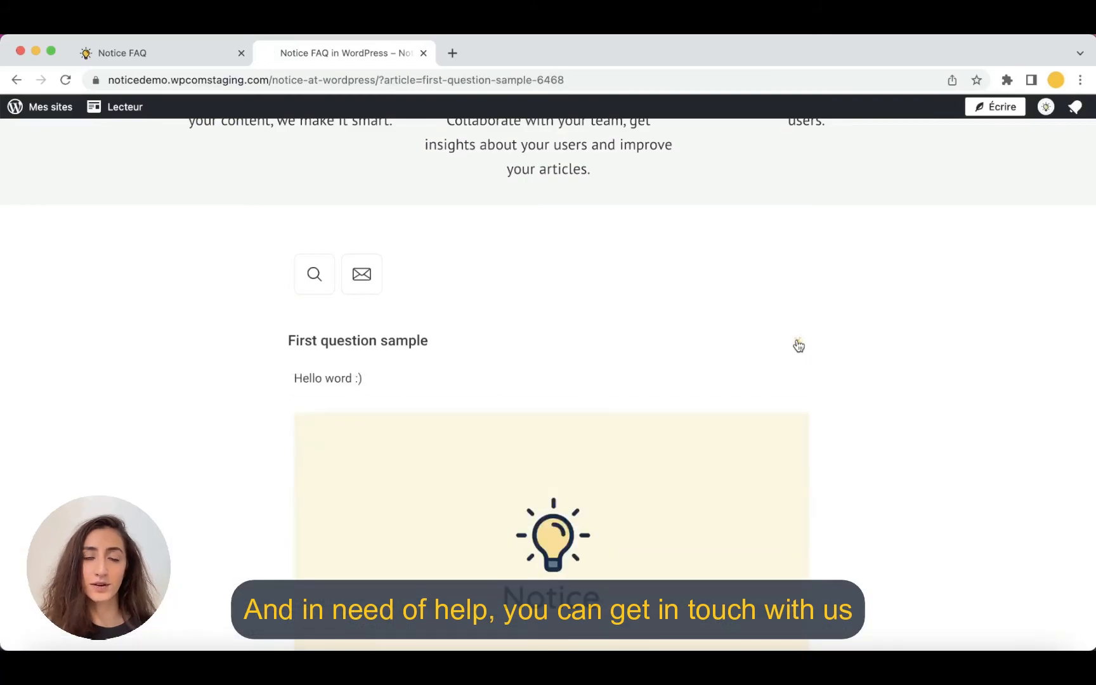
scroll(down, 3)
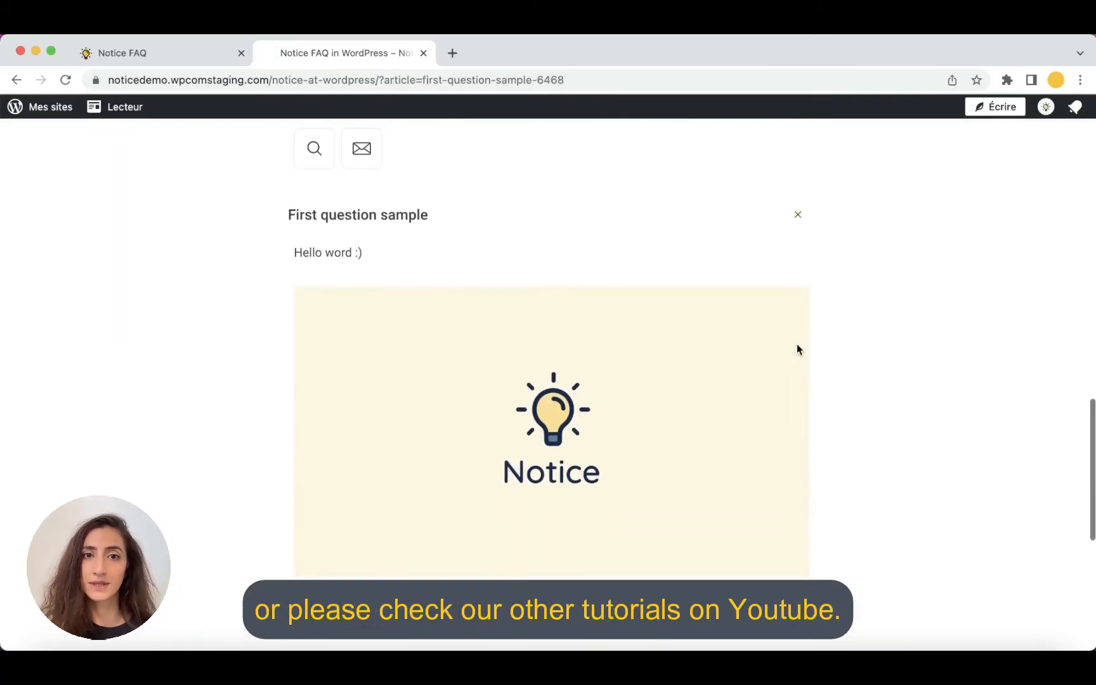